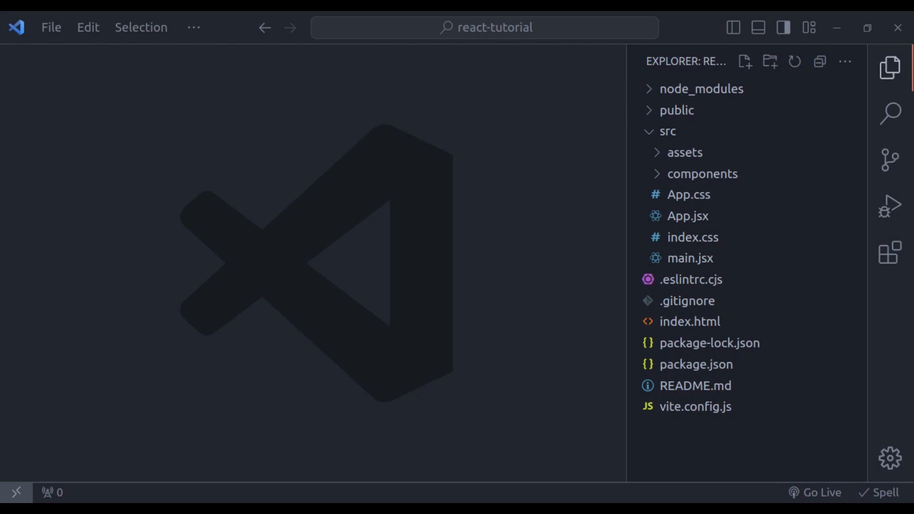
Start a new file inside the src/components folder from the Explorer context menu
{"action": "left_click", "coordinate": [703, 173]}
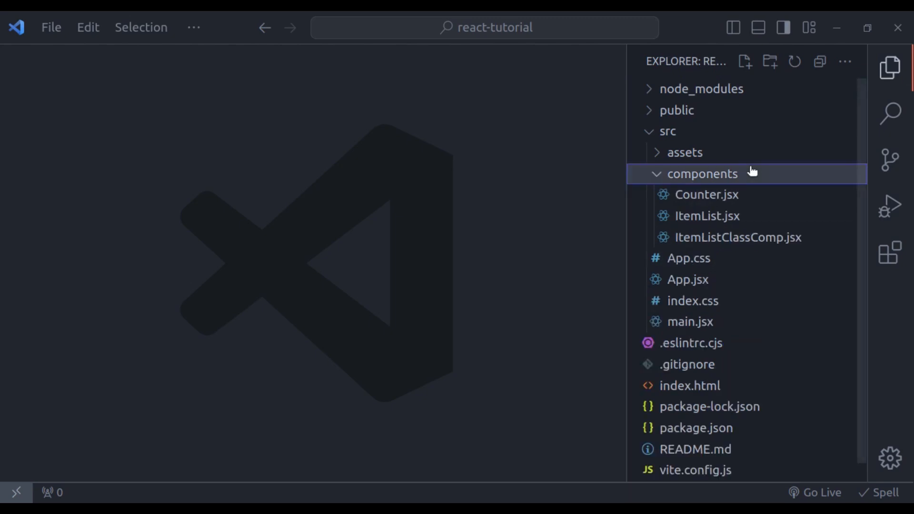
{"action": "right_click", "coordinate": [703, 174]}
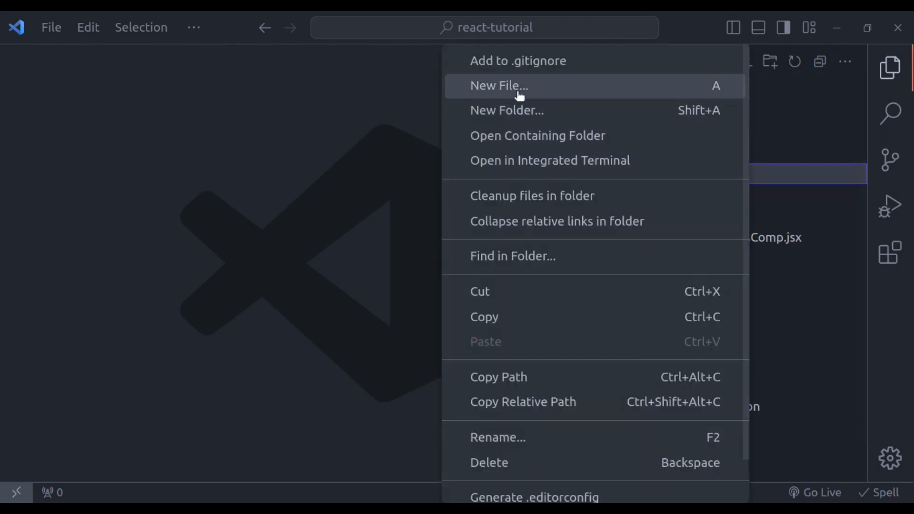
{"action": "left_click", "coordinate": [499, 85]}
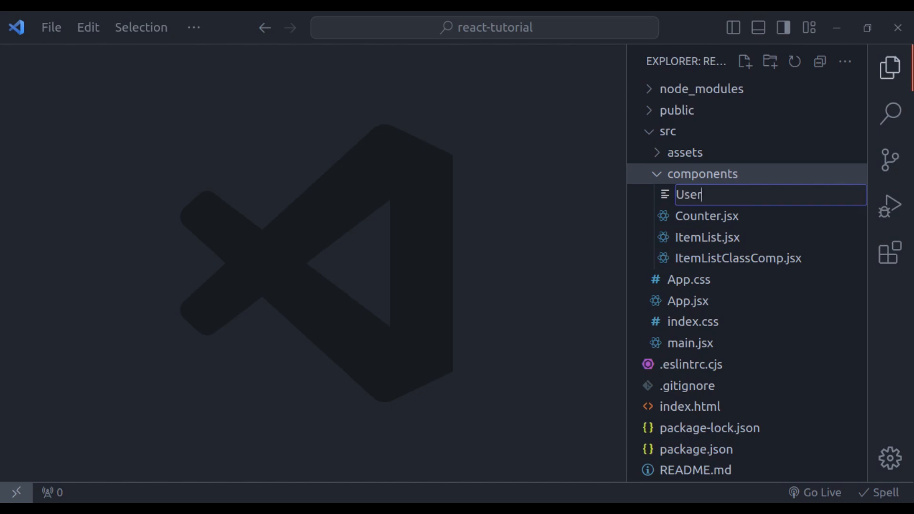
Name the file UserCard.jsx and write a UserCard function returning h2 'User Name', small 'Score: 400' and a p
{"action": "type", "text": "Card.jsx"}
{"action": "type", "text": "export defaul"}
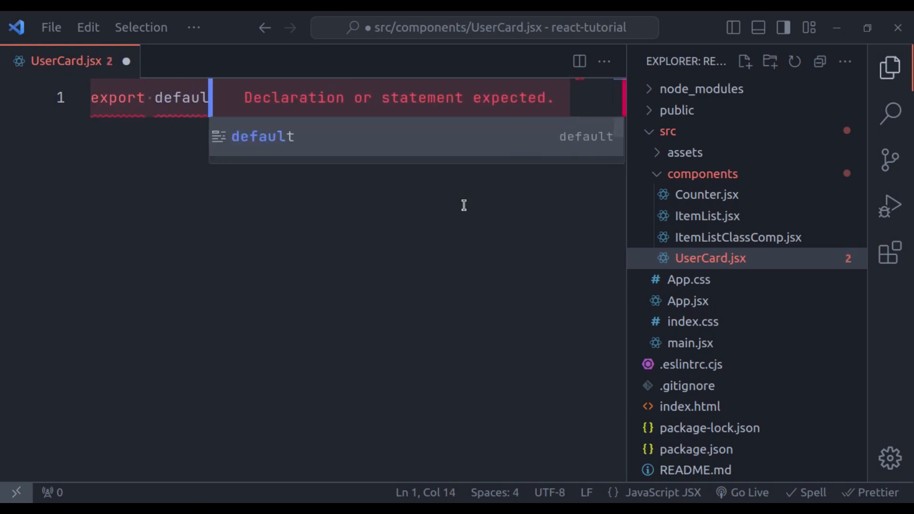
{"action": "type", "text": "function UserCard() {"}
{"action": "type", "text": "return"}
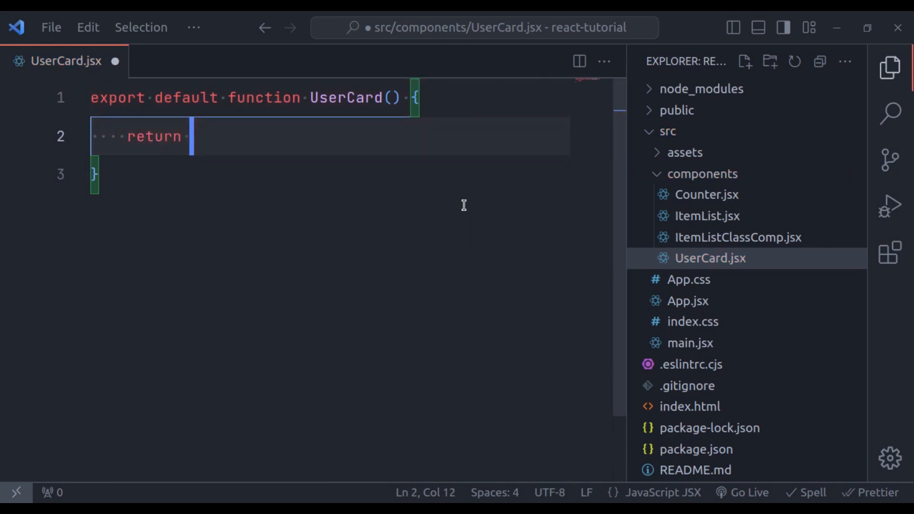
{"action": "type", "text": "<div>"}
{"action": "type", "text": "<h2></h2>"}
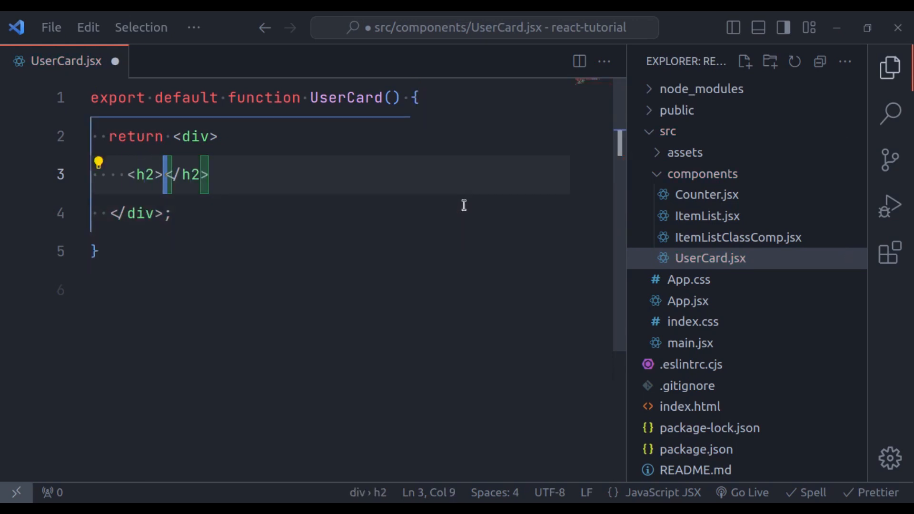
{"action": "type", "text": "User Name"}
{"action": "type", "text": "<"}
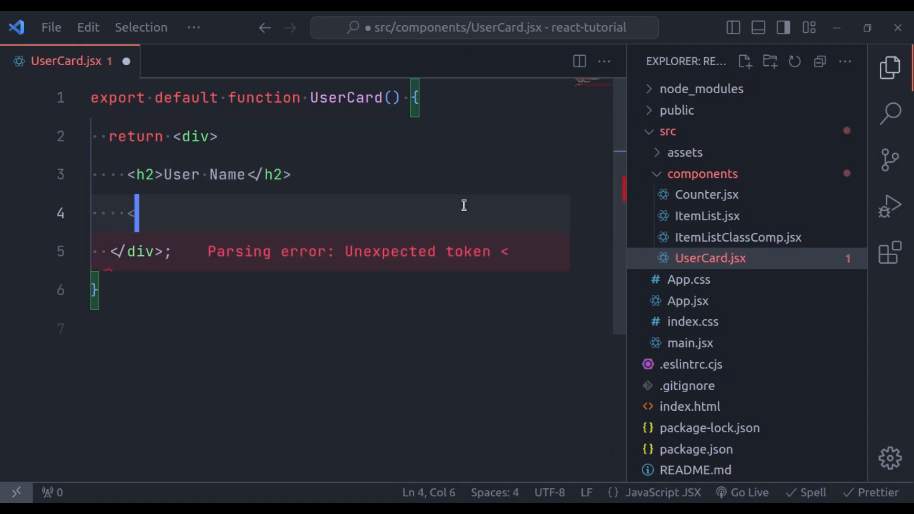
{"action": "type", "text": "small>Score</small>"}
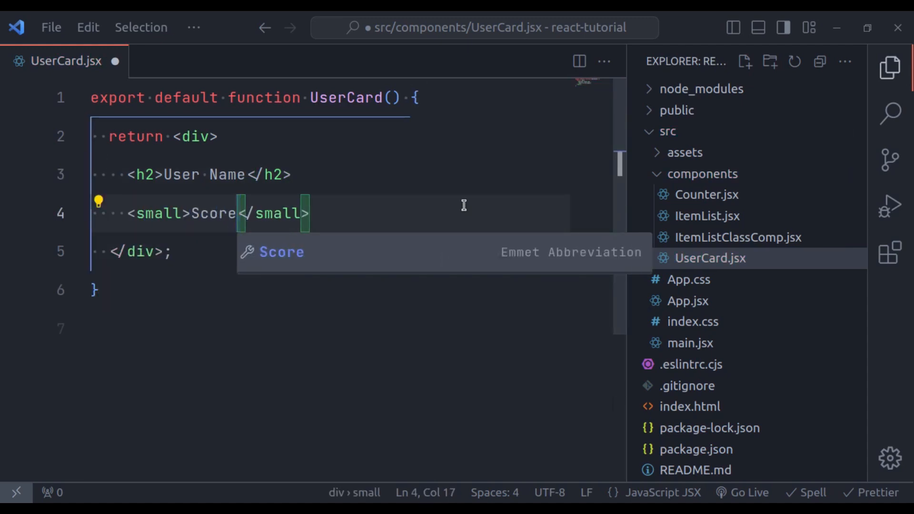
{"action": "type", "text": ": 400"}
{"action": "type", "text": "<"}
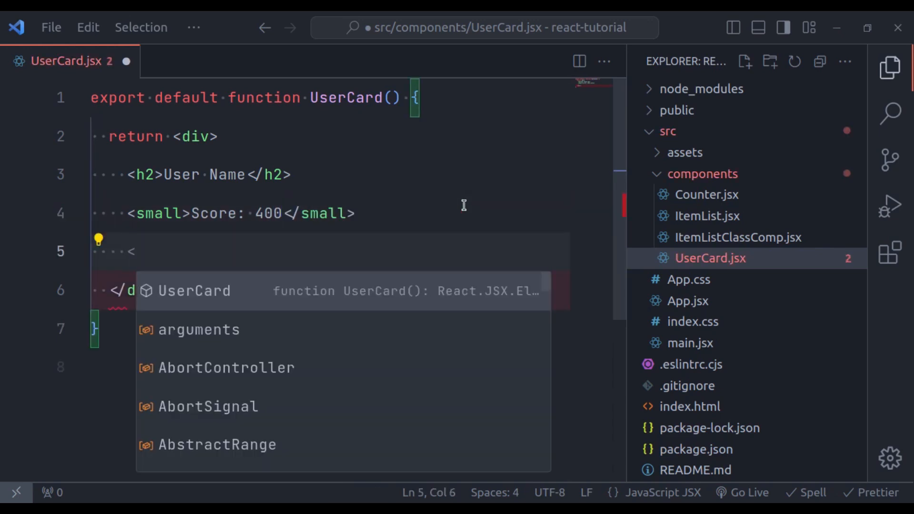
{"action": "type", "text": "p"}
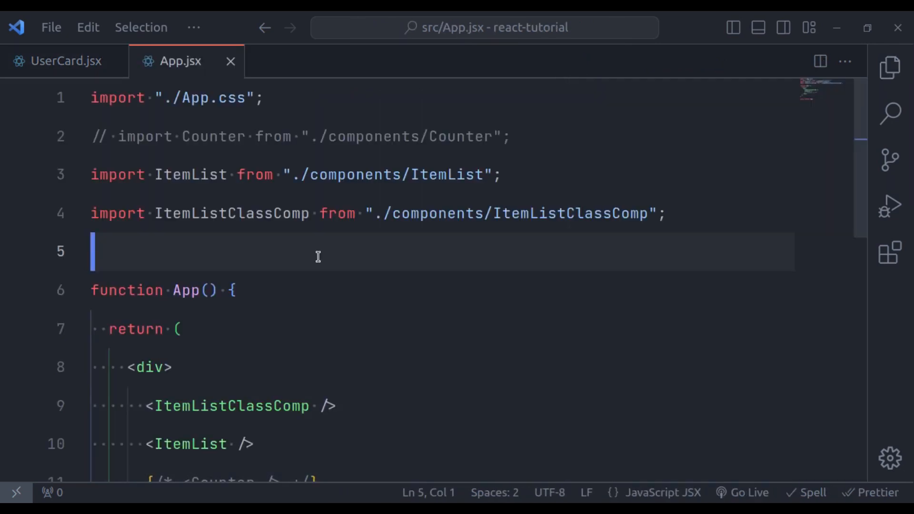
Import UserCard from ./components/UserCard into App.jsx and render <UserCard /> in its div
{"action": "type", "text": "import {  } from \"./com\";"}
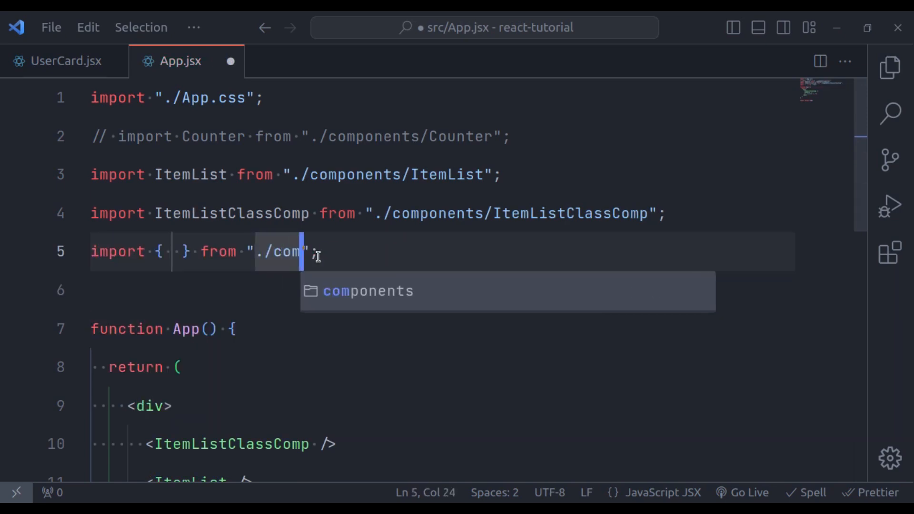
{"action": "type", "text": "ponents/UserCard"}
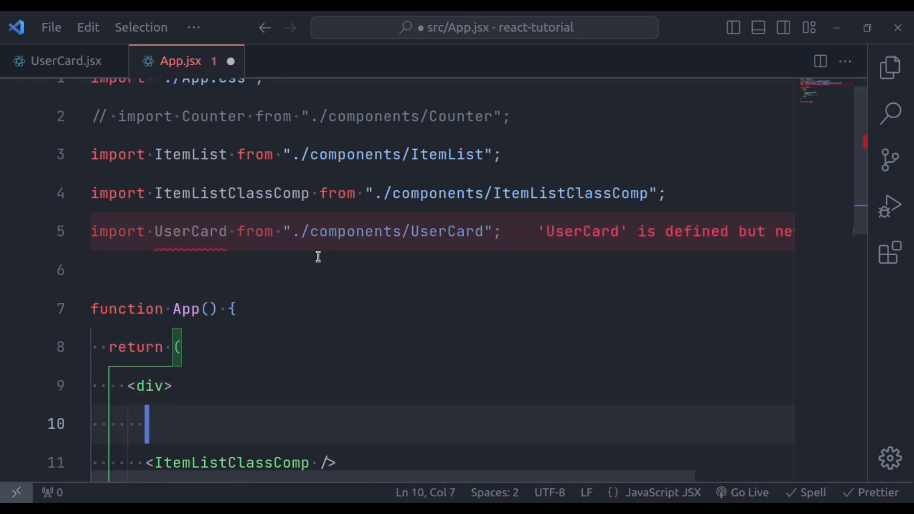
{"action": "type", "text": "<UserCard"}
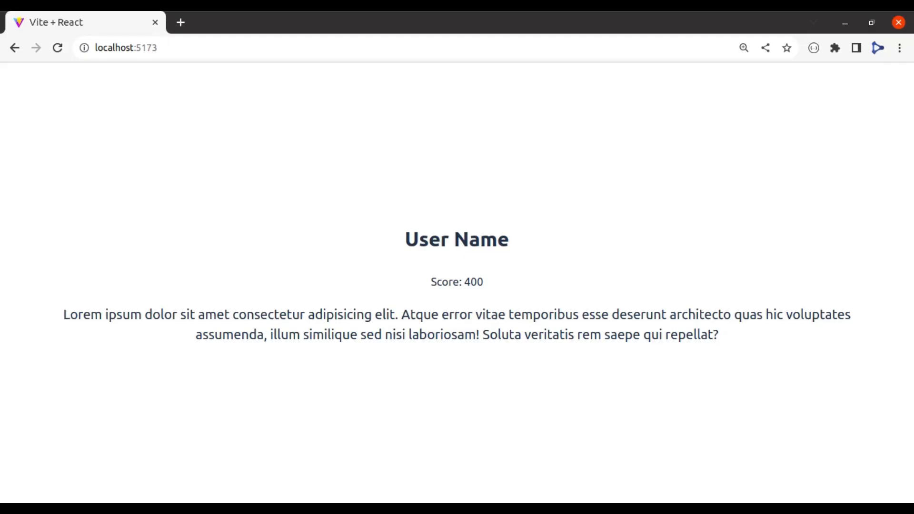
Select all of App.jsx before reviewing the rendered UserCard with User Name and Score: 400
{"action": "key", "text": "ctrl+a"}
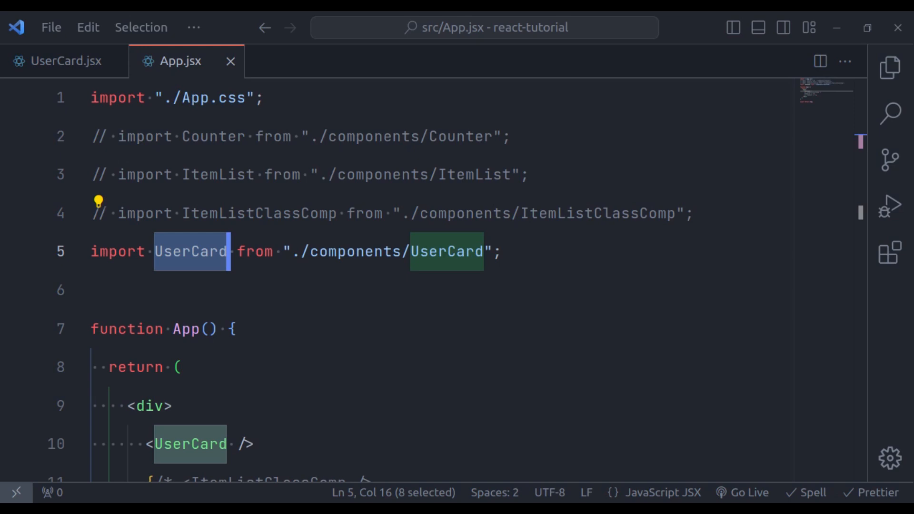
Comment out the other components and select the <UserCard /> line to duplicate it
{"action": "scroll", "scroll_direction": "down", "scroll_amount": 3}
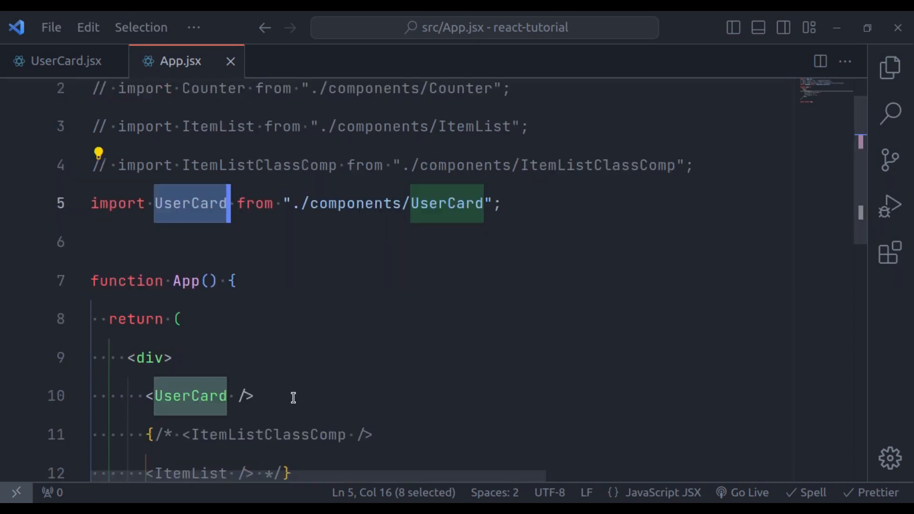
{"action": "mouse_move", "coordinate": [139, 401]}
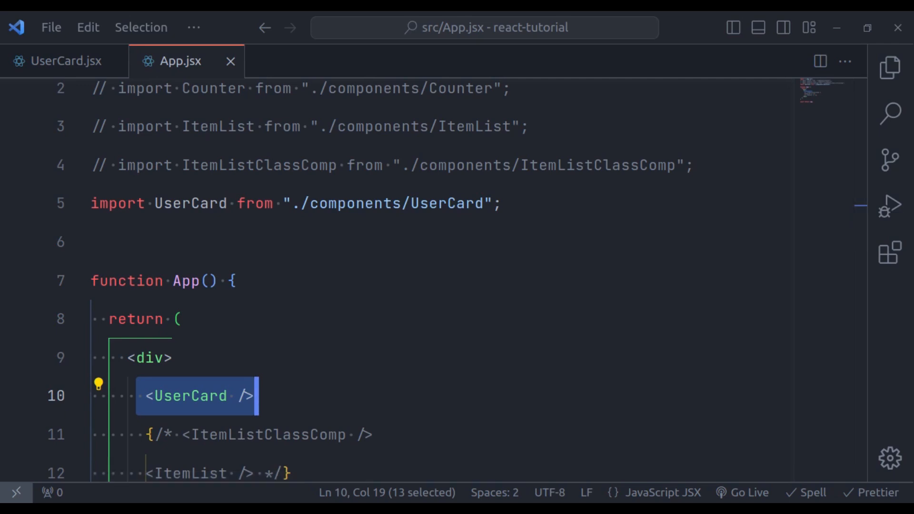
{"action": "left_click", "coordinate": [301, 394]}
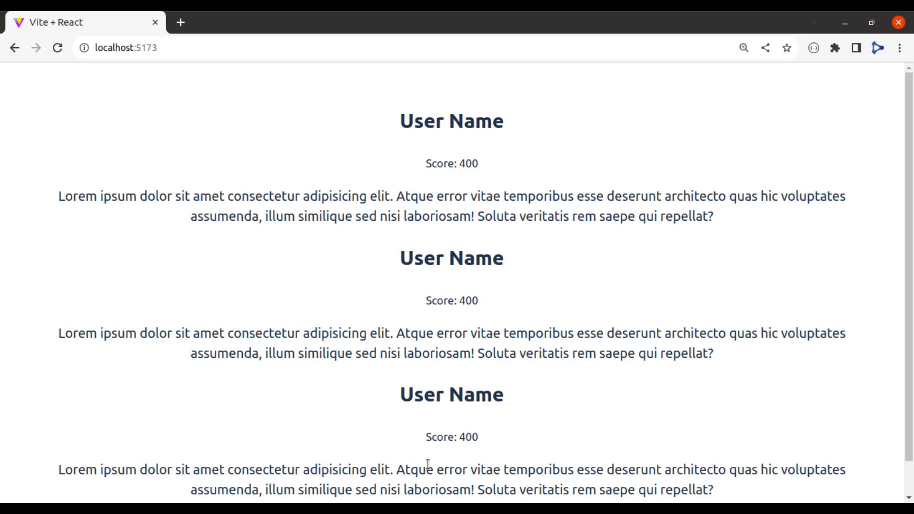
{"action": "mouse_move", "coordinate": [326, 252]}
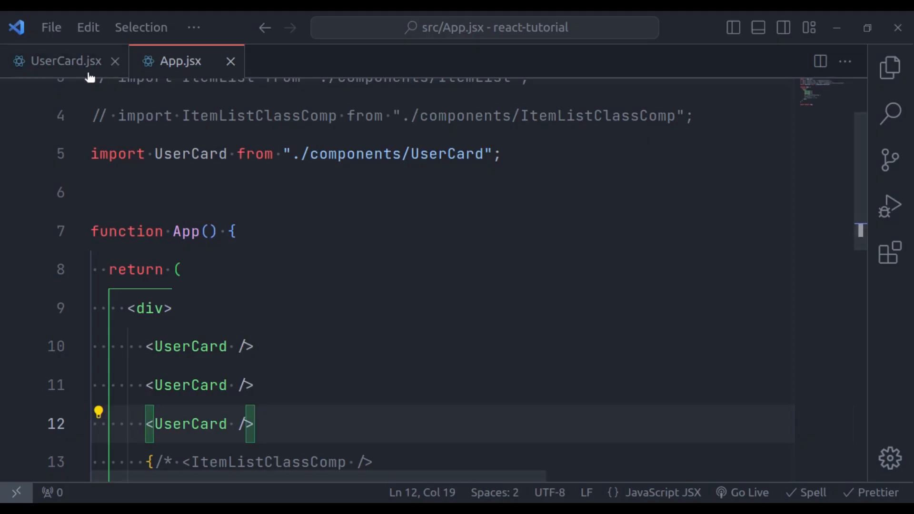
Add className="border" to UserCard's outer div, then return to App.jsx
{"action": "left_click", "coordinate": [62, 61]}
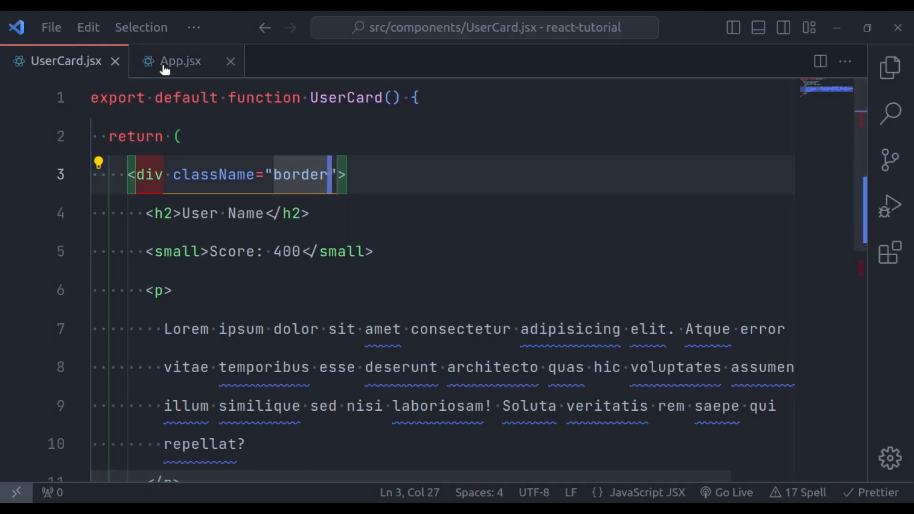
{"action": "left_click", "coordinate": [181, 61]}
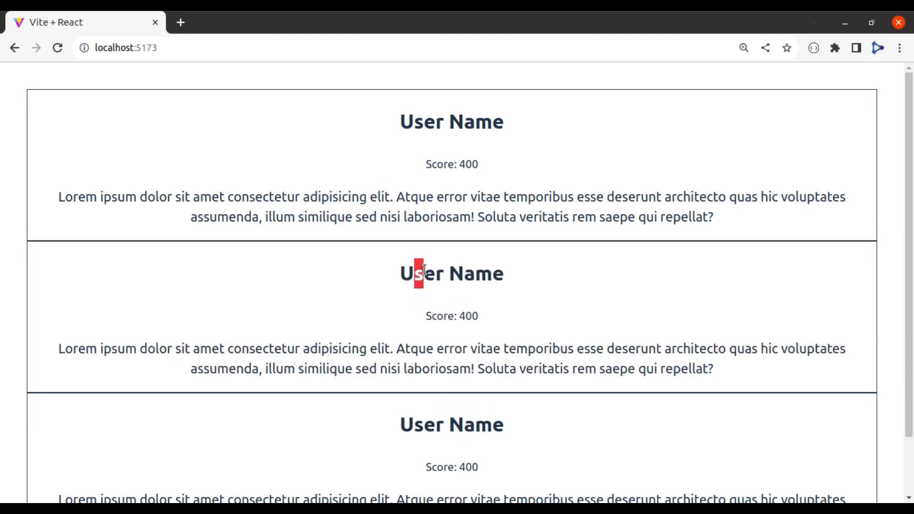
Highlight text on the bordered user cards page in Chrome
{"action": "left_click_drag", "start_coordinate": [416, 273], "coordinate": [486, 274]}
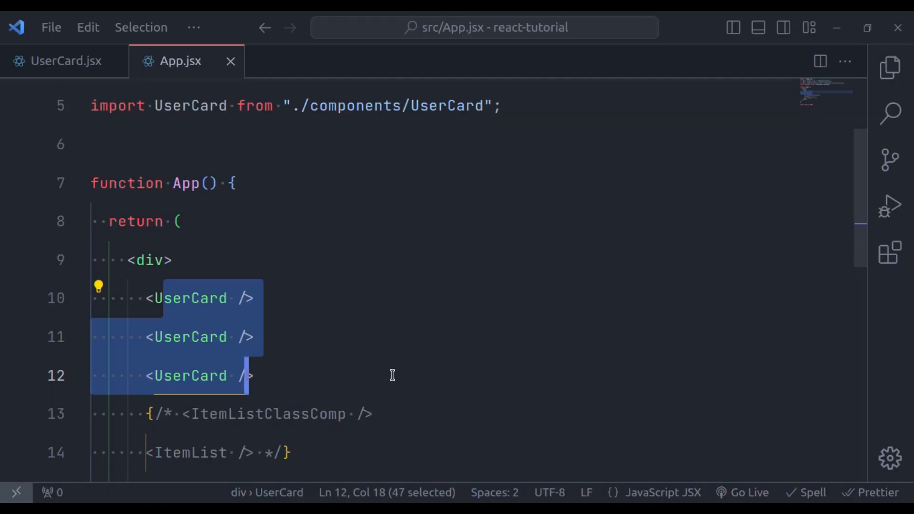
Give the first UserCard element a name="Harish" prop
{"action": "left_click", "coordinate": [252, 376]}
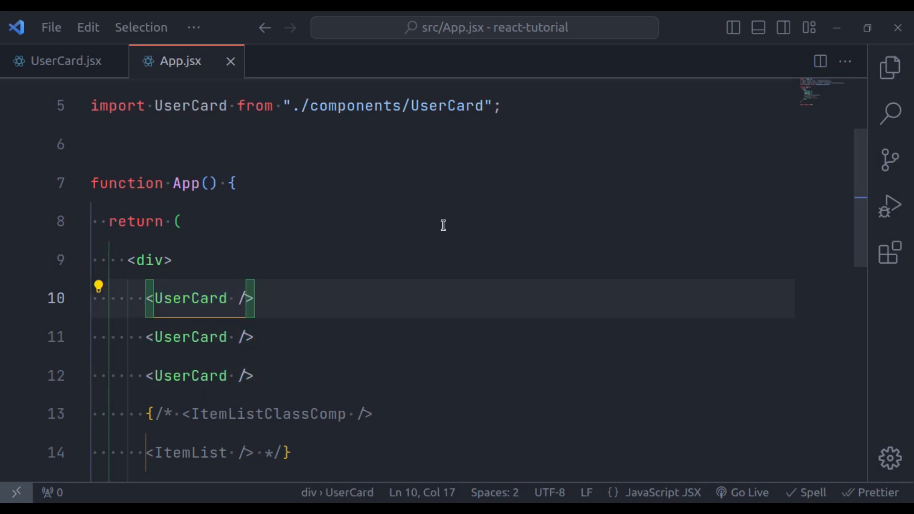
{"action": "mouse_move", "coordinate": [445, 224]}
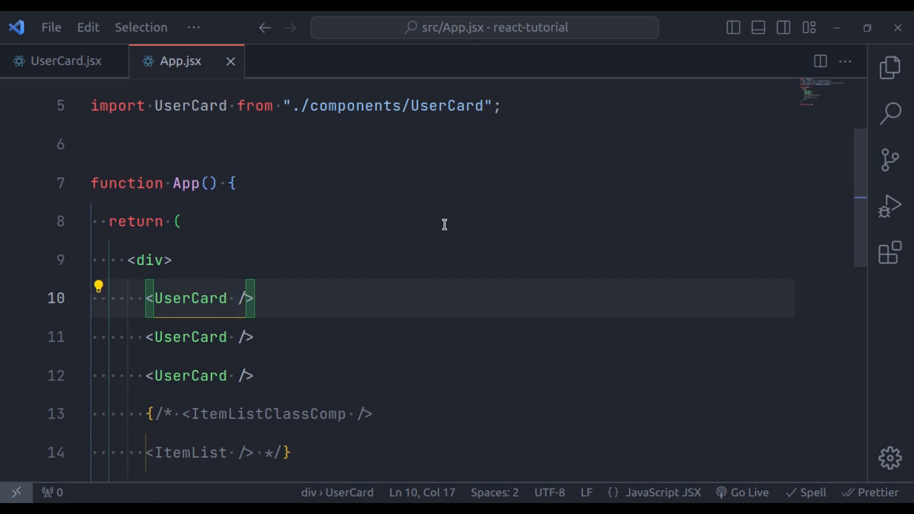
{"action": "type", "text": "name"}
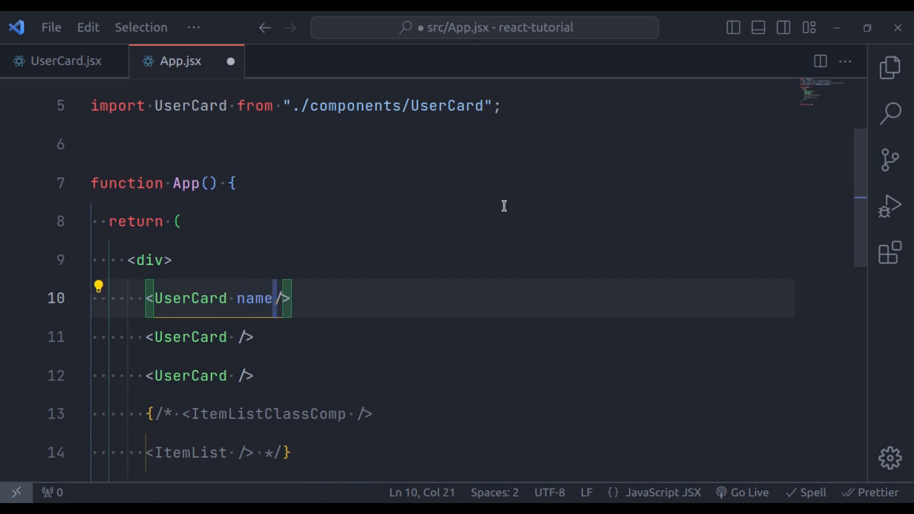
{"action": "type", "text": "=\"\""}
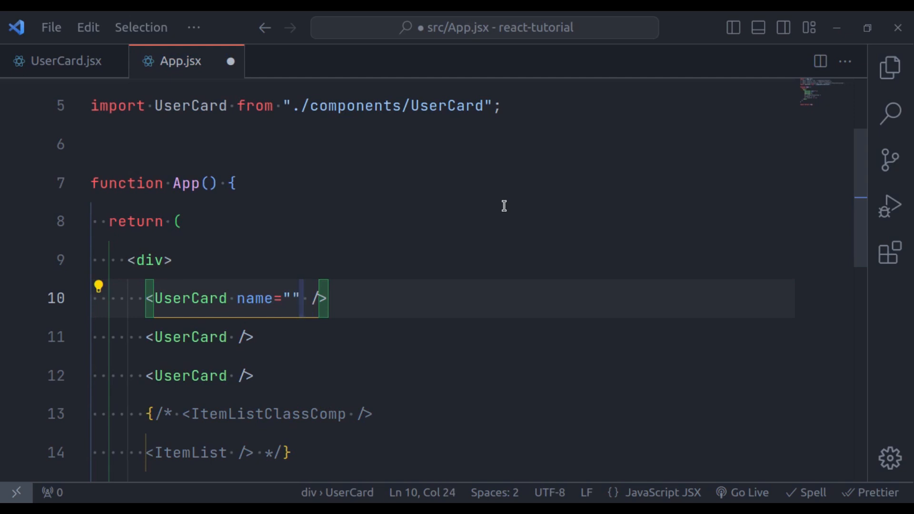
{"action": "type", "text": "Harish"}
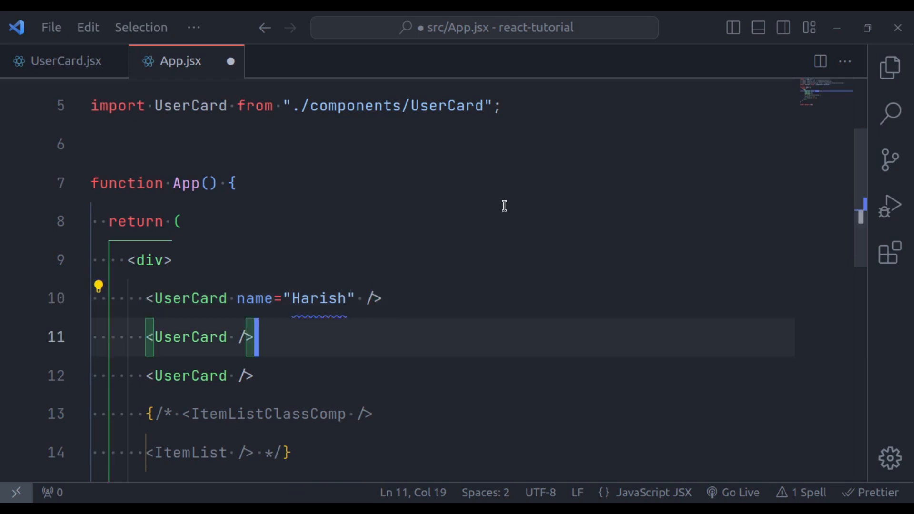
Add name="John" and name="Jane" to the other two UserCard elements, then return to UserCard.jsx
{"action": "type", "text": "name"}
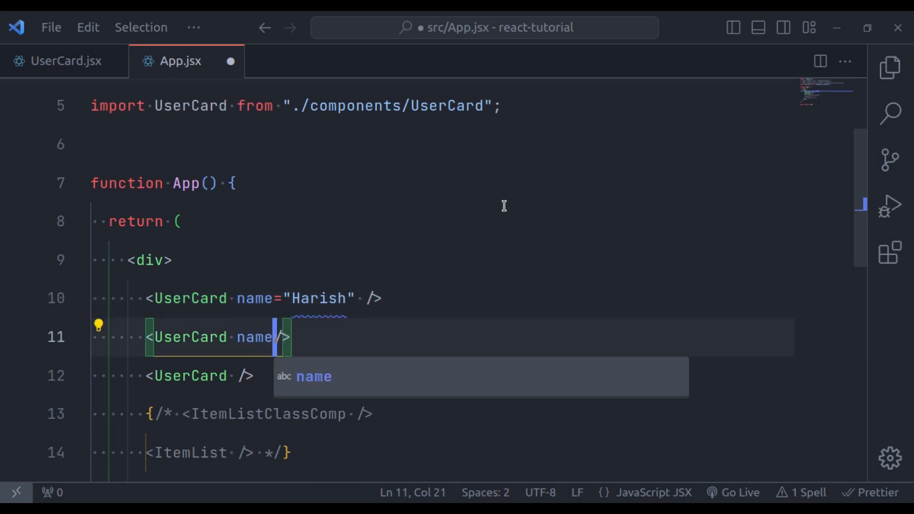
{"action": "type", "text": "=\"John"}
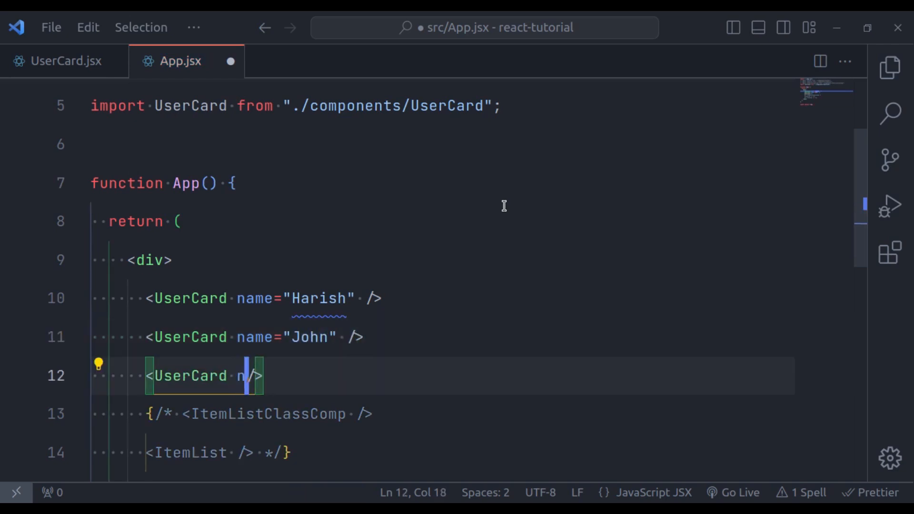
{"action": "type", "text": "ame=\"Jane\""}
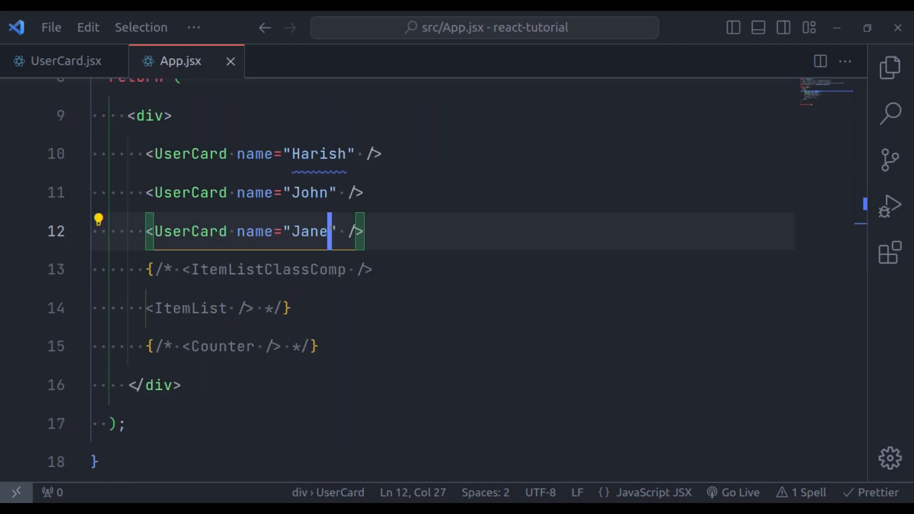
{"action": "mouse_move", "coordinate": [144, 156]}
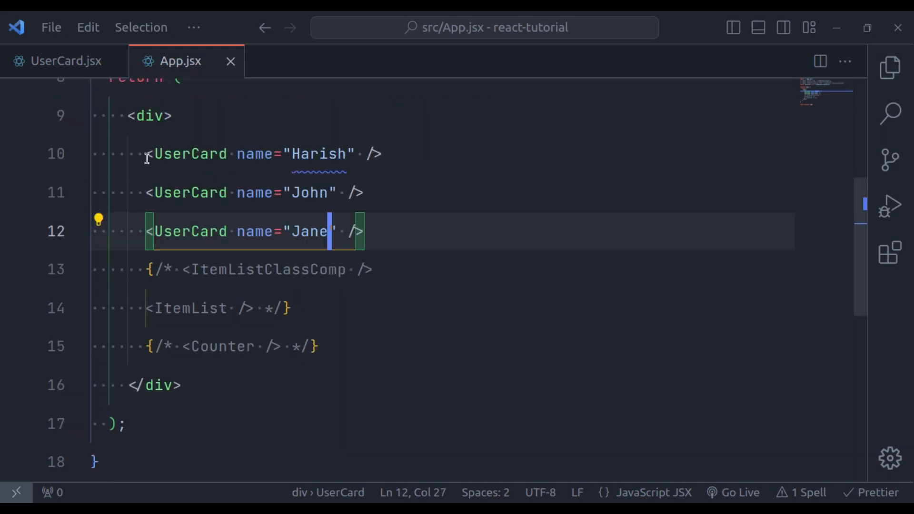
{"action": "left_click_drag", "start_coordinate": [146, 153], "coordinate": [372, 192]}
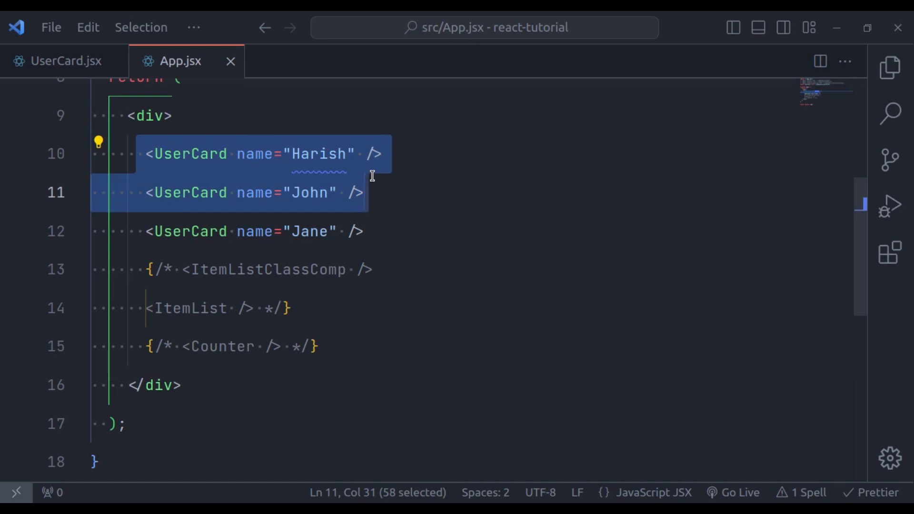
{"action": "left_click", "coordinate": [61, 61]}
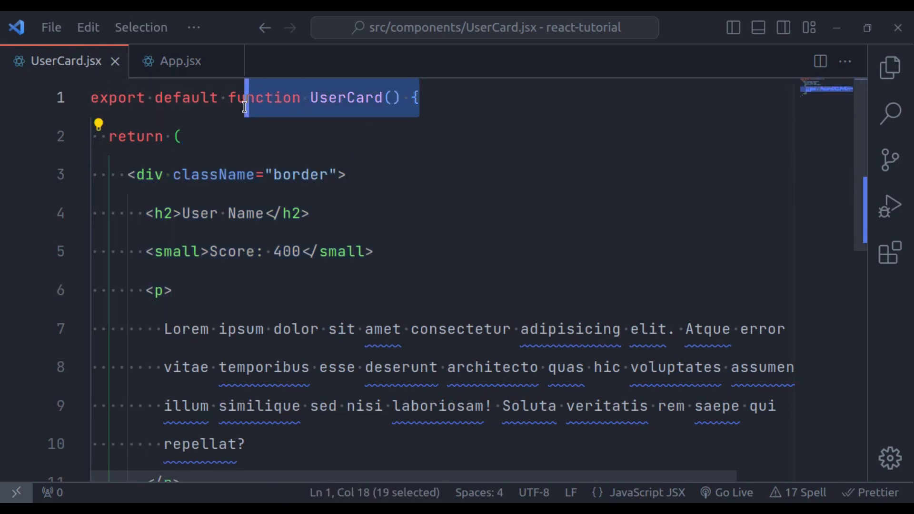
{"action": "mouse_move", "coordinate": [274, 110]}
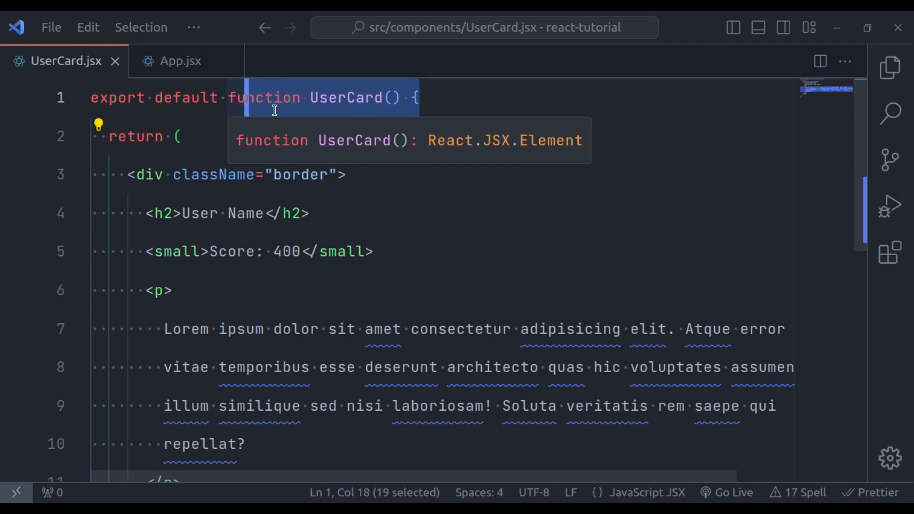
Make UserCard accept a props parameter and add console.log(props); as the first line of its body
{"action": "type", "text": "props"}
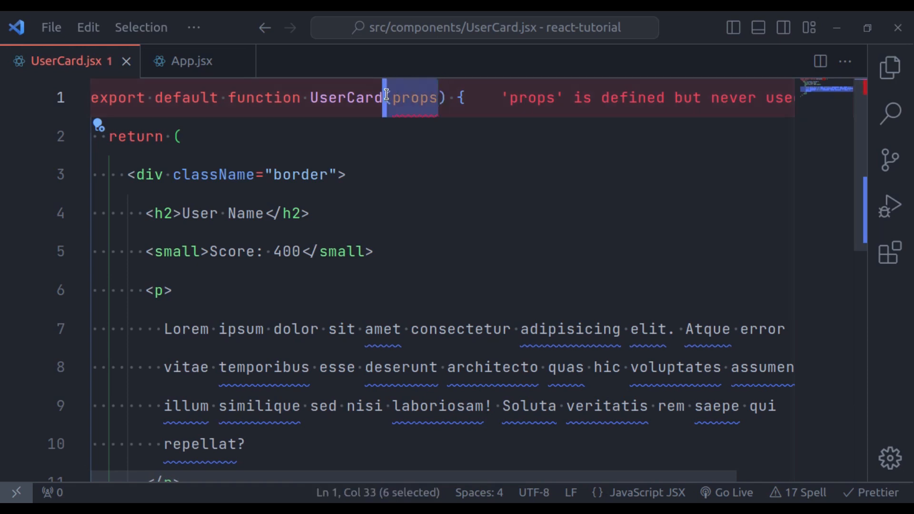
{"action": "left_click_drag", "start_coordinate": [382, 98], "coordinate": [354, 328]}
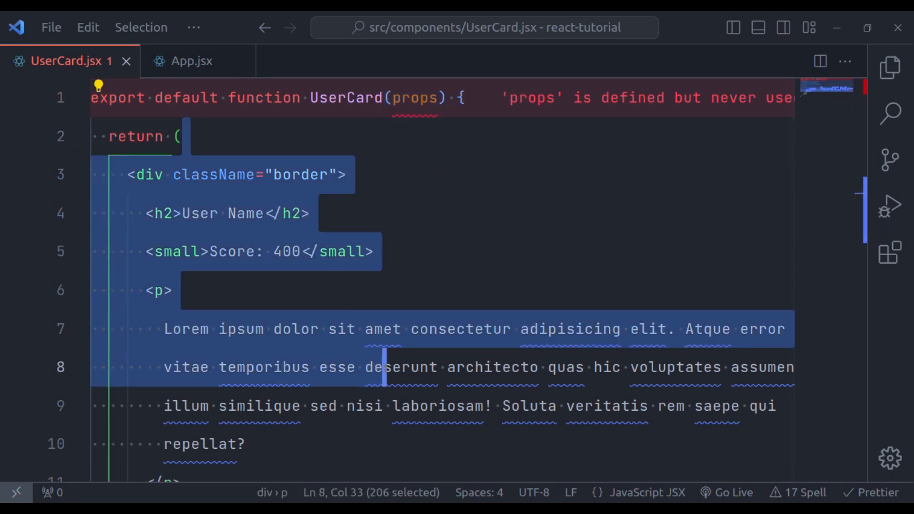
{"action": "mouse_move", "coordinate": [412, 210]}
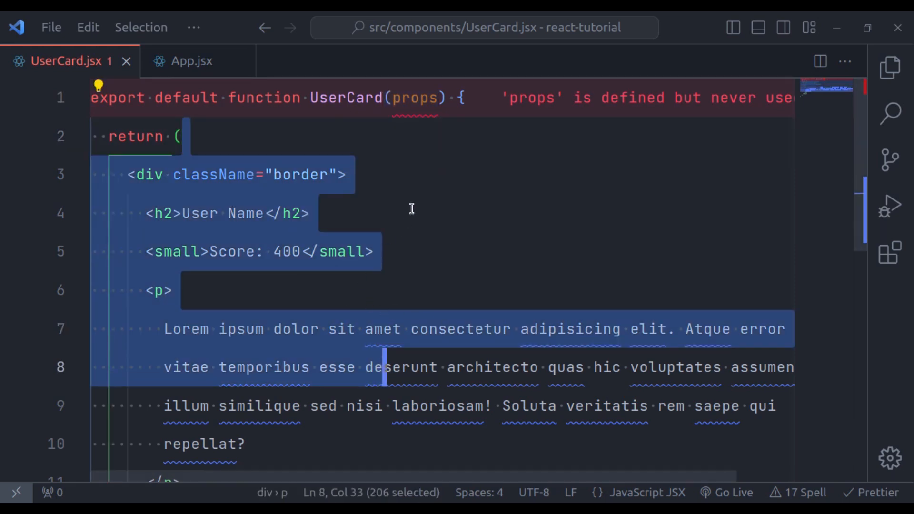
{"action": "left_click", "coordinate": [535, 97]}
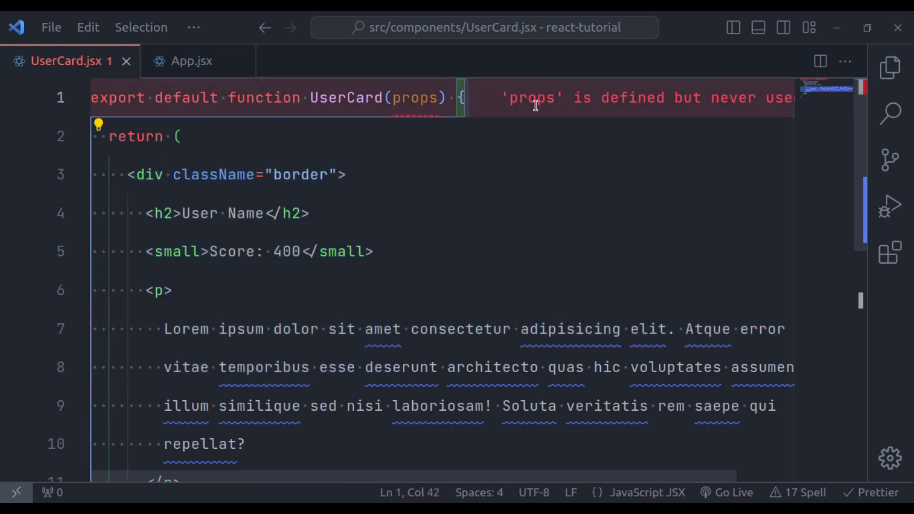
{"action": "type", "text": "console.log();"}
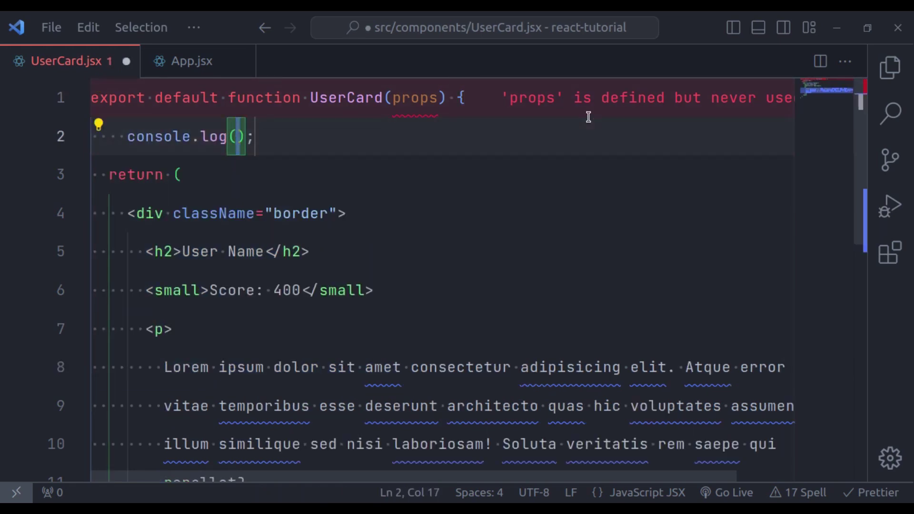
{"action": "type", "text": "props"}
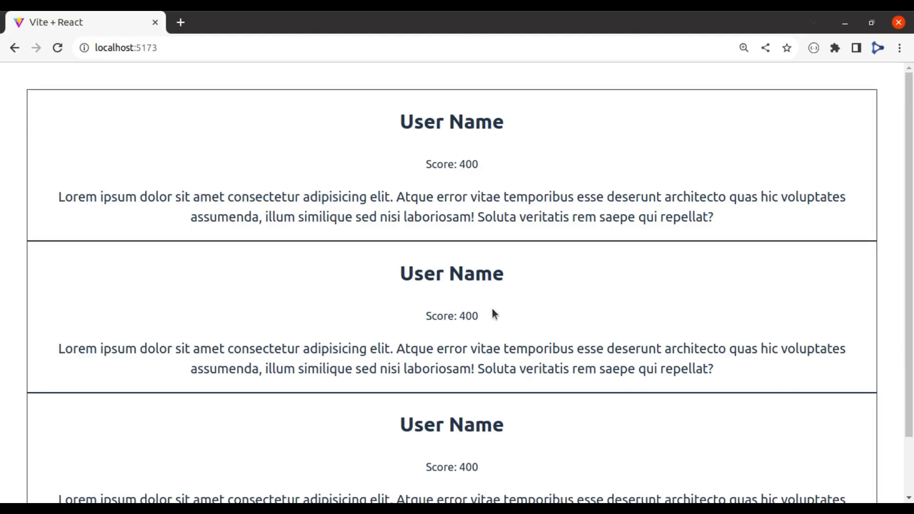
Open the DevTools Console and reload the page to rerun the UserCard components
{"action": "key", "text": "F12"}
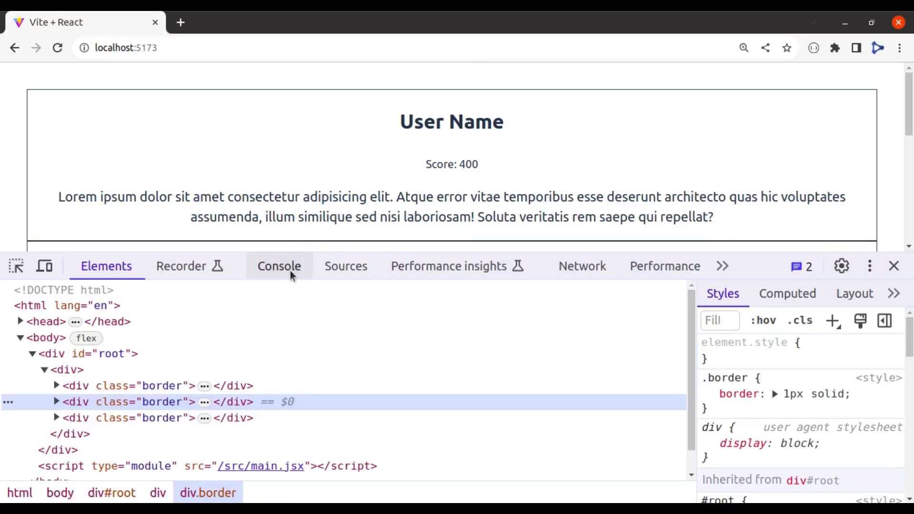
{"action": "left_click", "coordinate": [278, 266]}
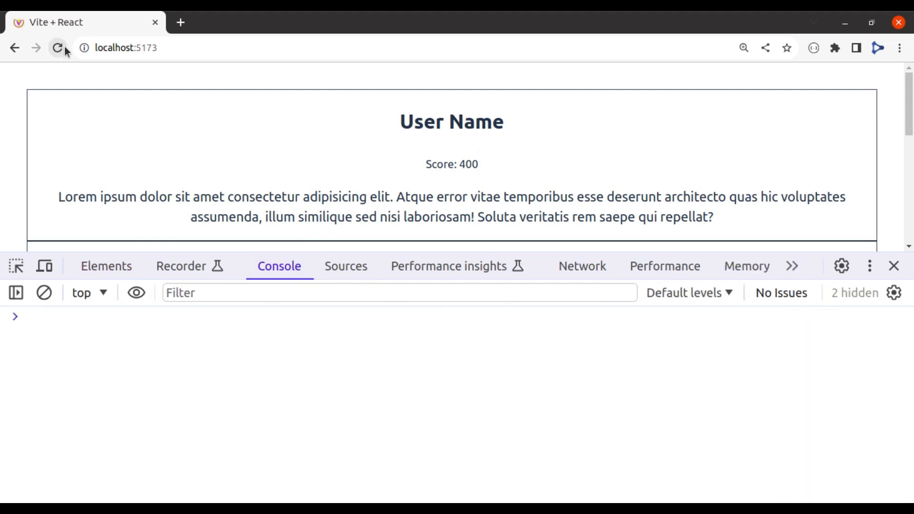
{"action": "left_click", "coordinate": [57, 48]}
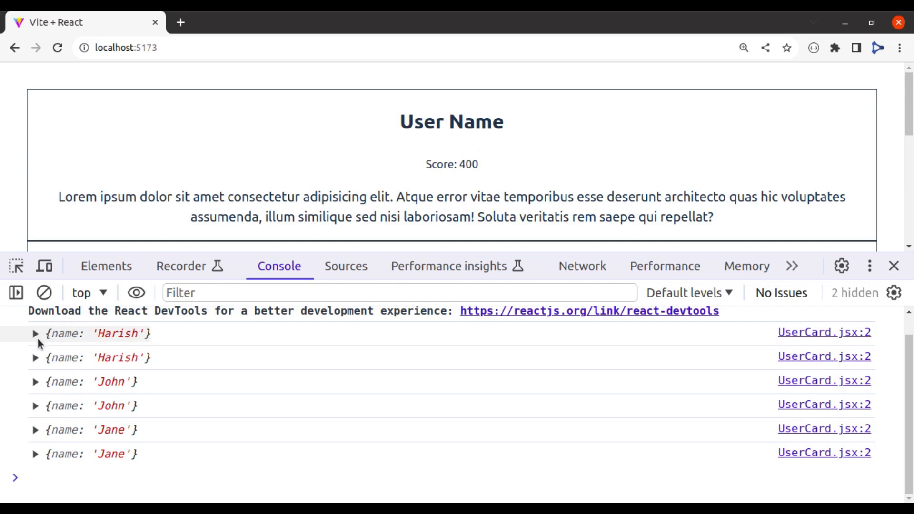
Expand the logged props objects to reveal names Harish, John and Jane
{"action": "left_click", "coordinate": [34, 334]}
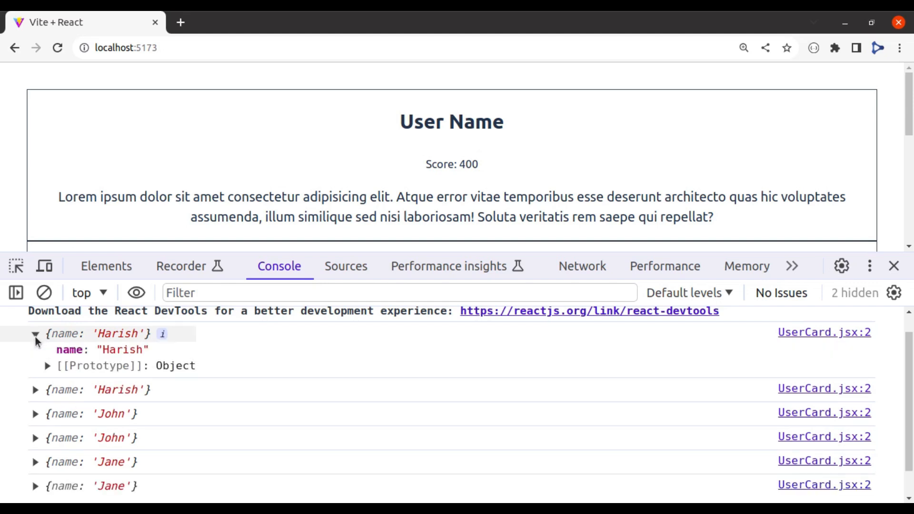
{"action": "mouse_move", "coordinate": [72, 335]}
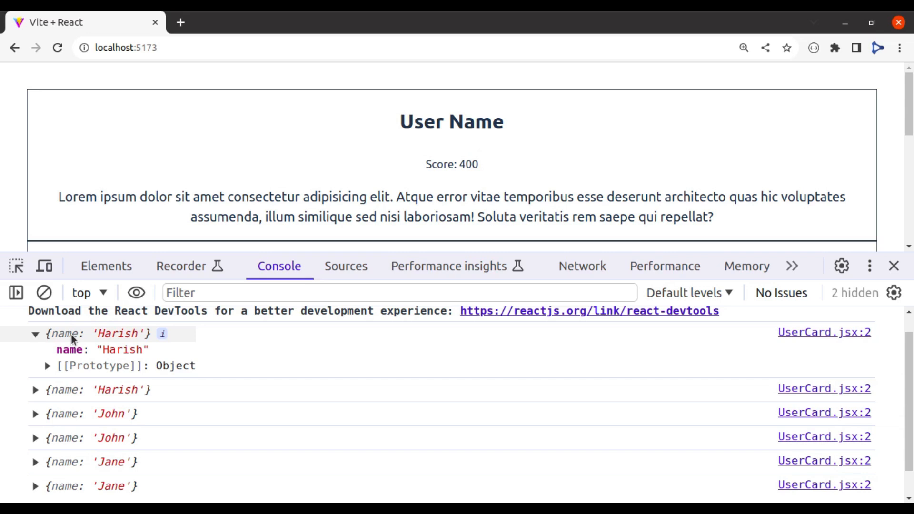
{"action": "left_click", "coordinate": [34, 334]}
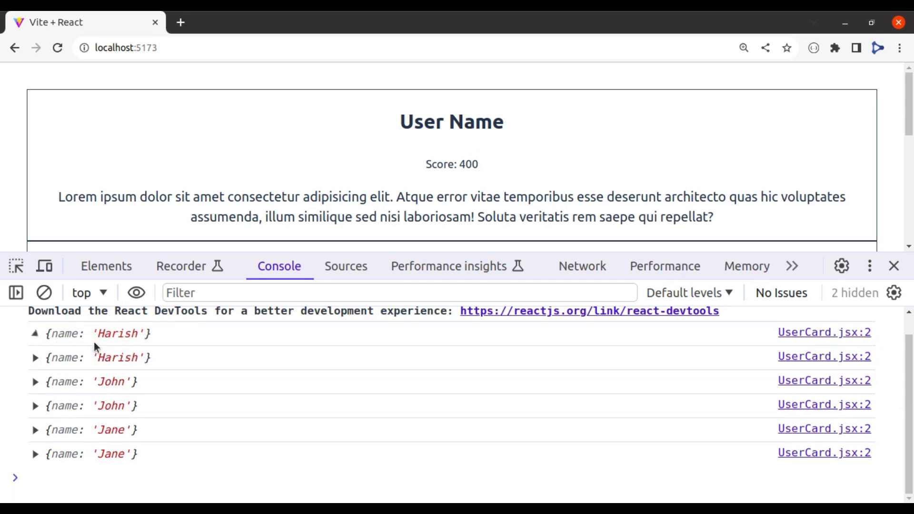
{"action": "left_click", "coordinate": [37, 333]}
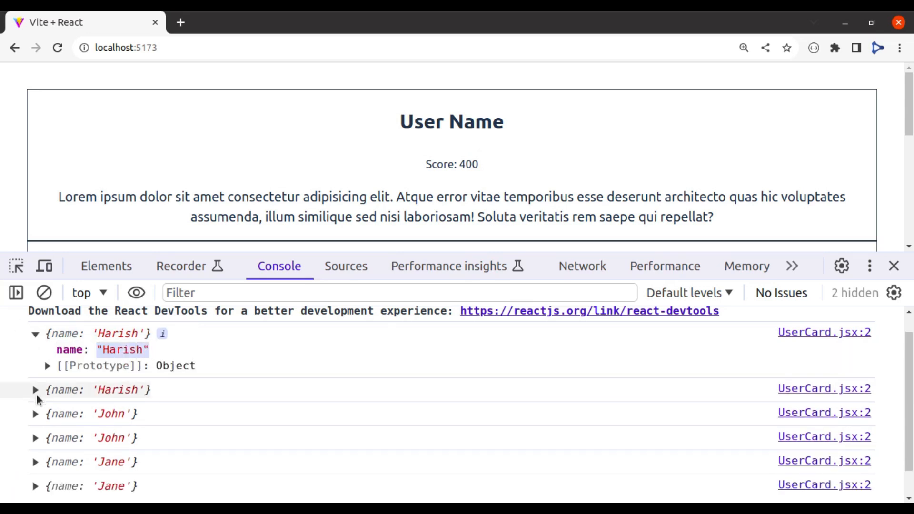
{"action": "left_click", "coordinate": [36, 413]}
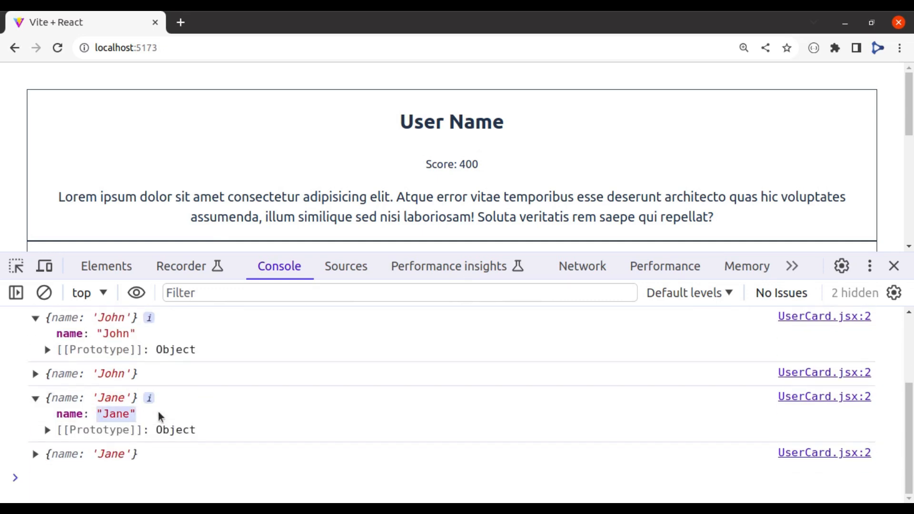
{"action": "mouse_move", "coordinate": [455, 315]}
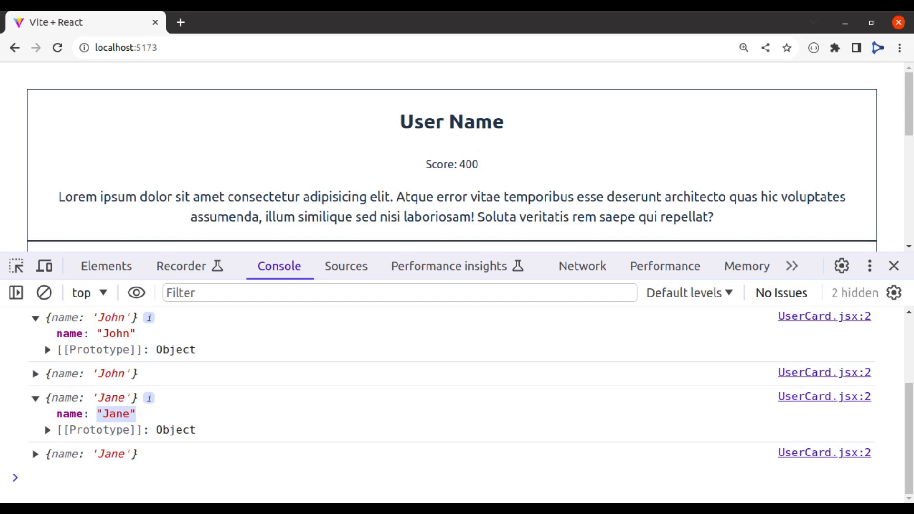
{"action": "mouse_move", "coordinate": [577, 189]}
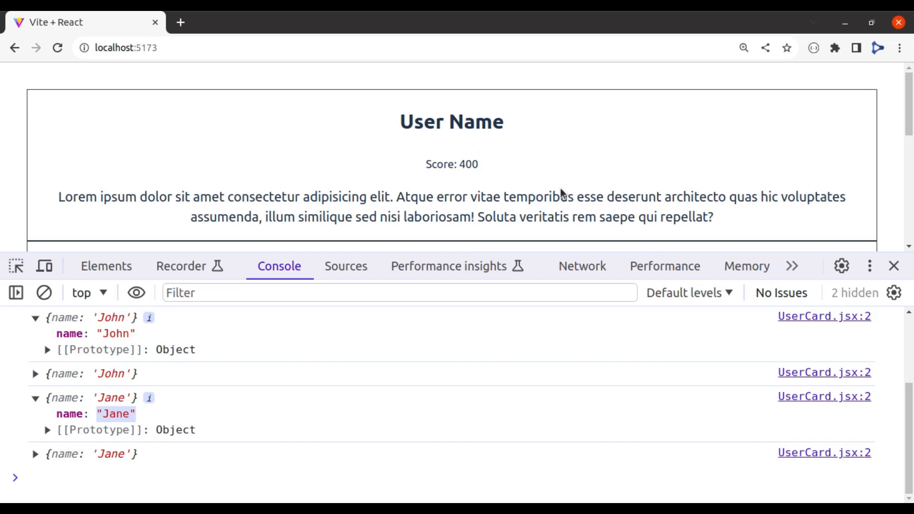
{"action": "mouse_move", "coordinate": [160, 342]}
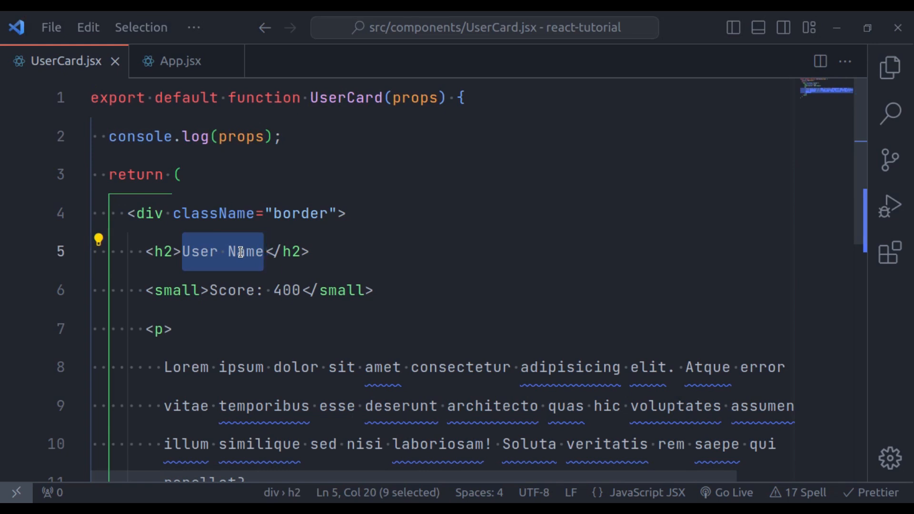
Replace the fixed 'User Name' in the UserCard <h2> with {props.name}
{"action": "type", "text": "{"}
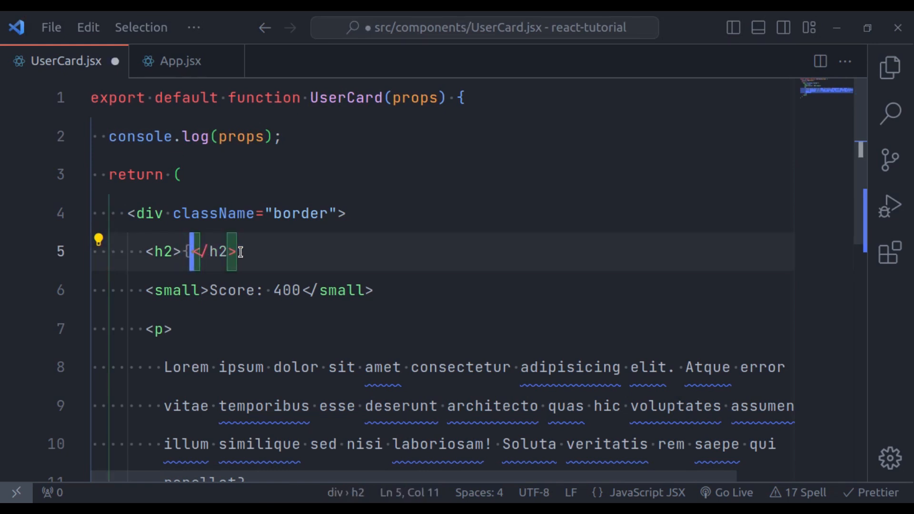
{"action": "type", "text": "props.name"}
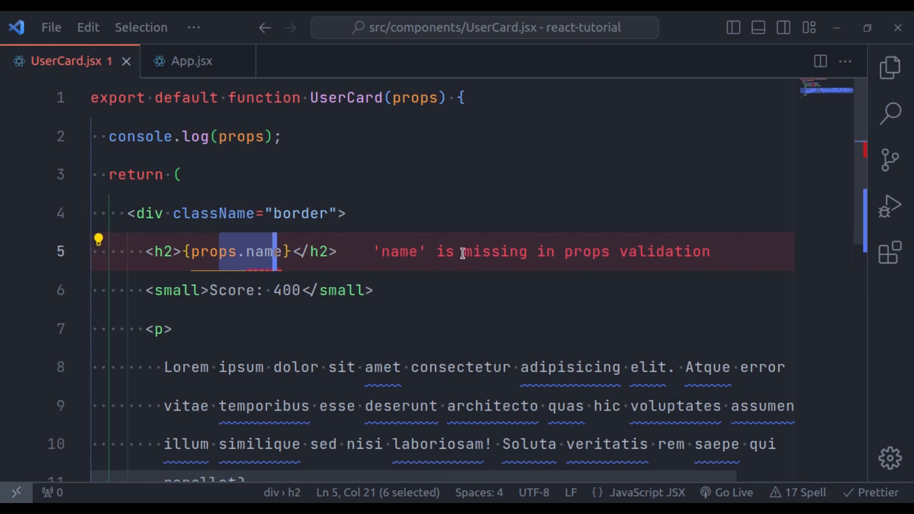
{"action": "mouse_move", "coordinate": [701, 254]}
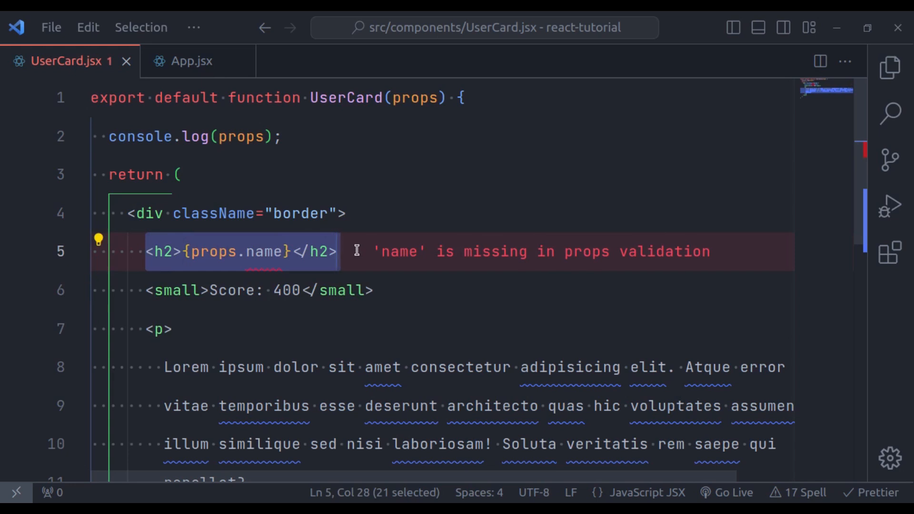
{"action": "mouse_move", "coordinate": [649, 259]}
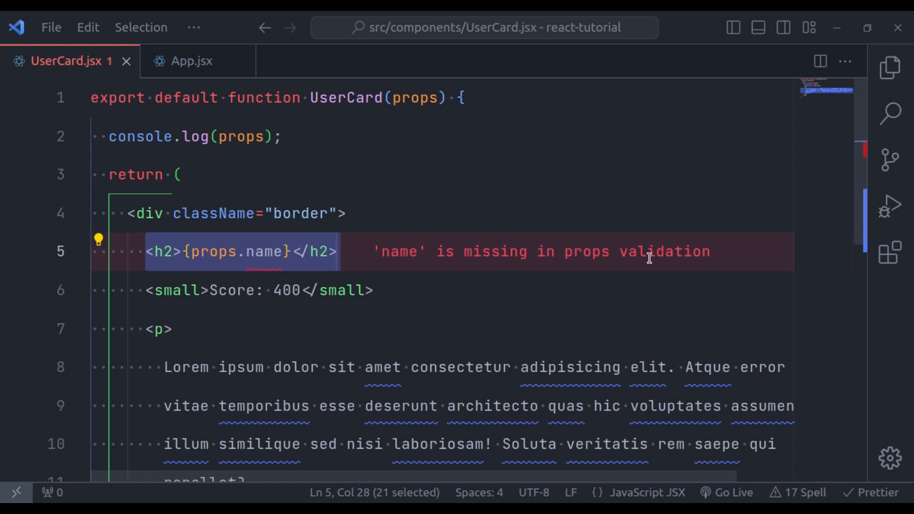
{"action": "left_click", "coordinate": [160, 328]}
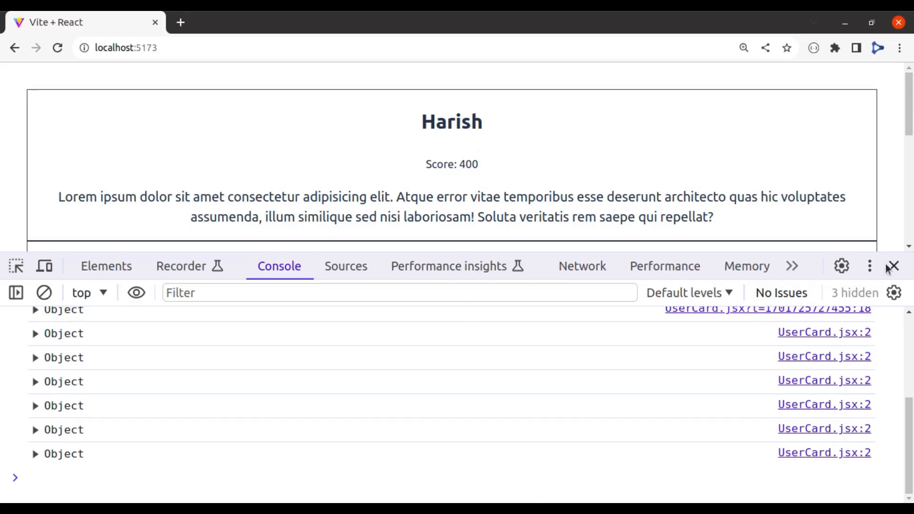
Confirm the card now shows Harish in Chrome and close the developer tools
{"action": "left_click", "coordinate": [895, 267]}
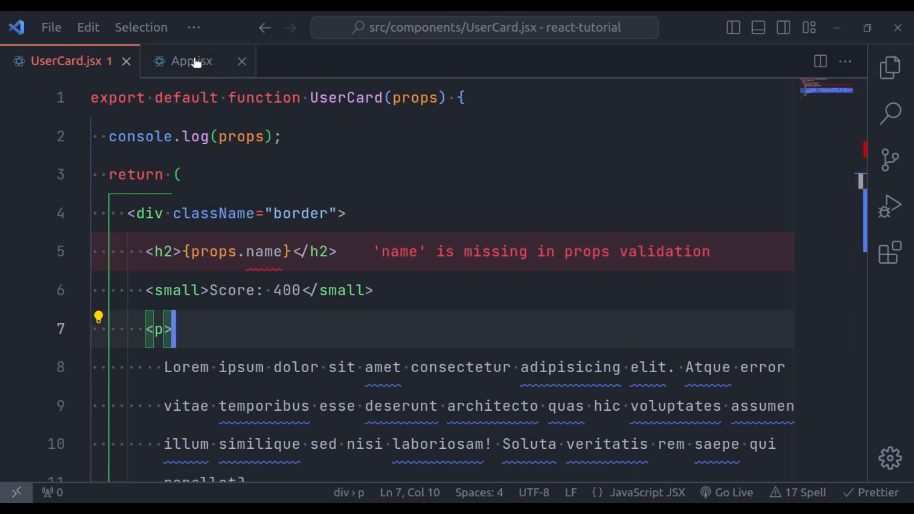
Pass score props 709, 79 and 34 to the three UserCard tags in App.jsx
{"action": "left_click", "coordinate": [190, 61]}
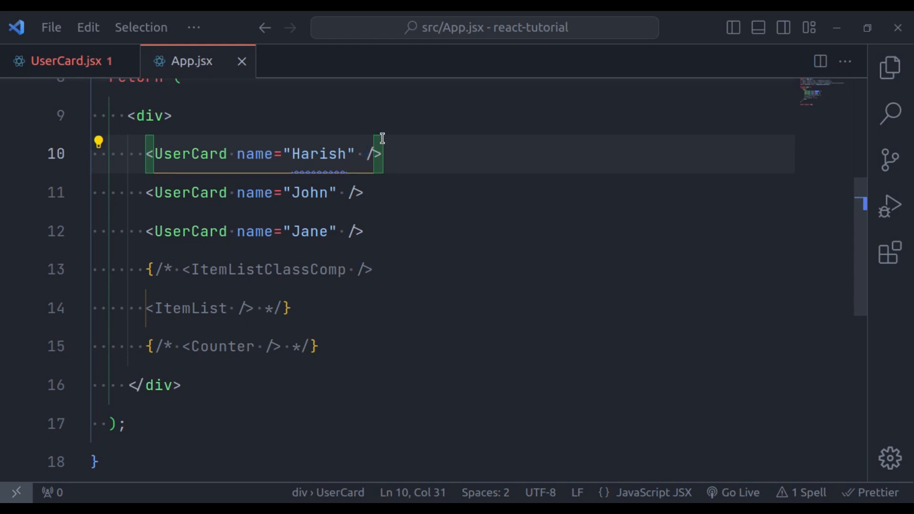
{"action": "type", "text": "score=\"\""}
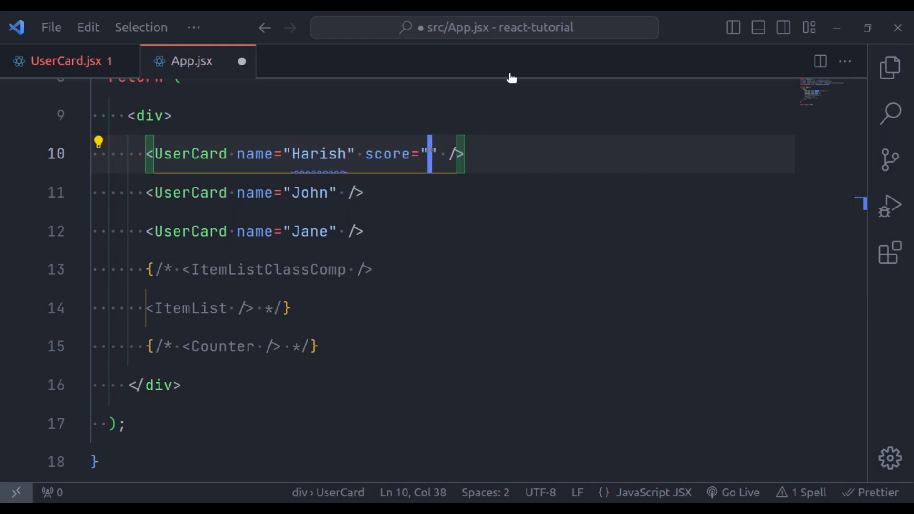
{"action": "type", "text": "709"}
{"action": "left_click", "coordinate": [257, 193]}
{"action": "type", "text": "score=\"79\" "}
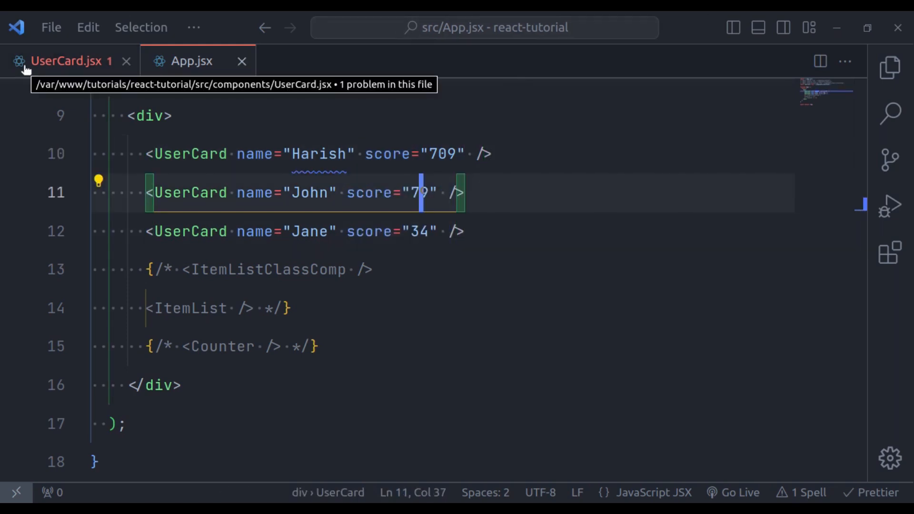
{"action": "left_click", "coordinate": [62, 61]}
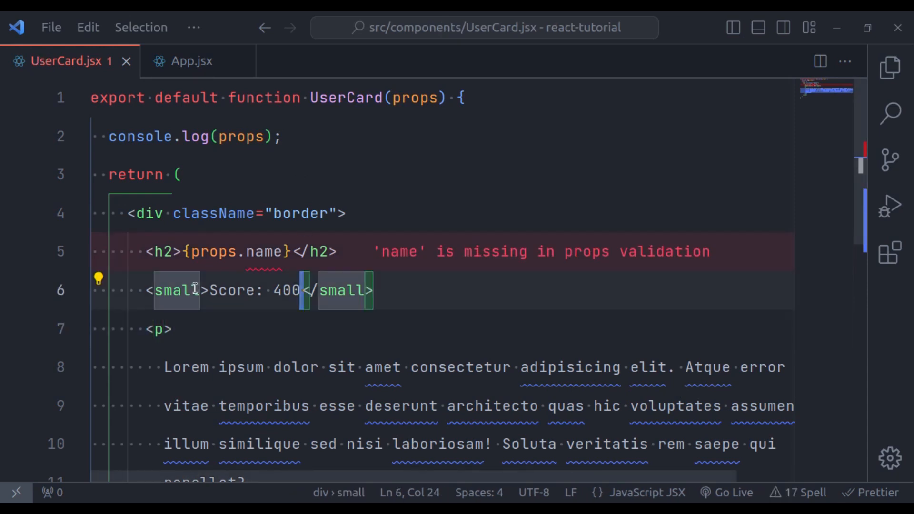
Replace the hard-coded score 400 after 'Score:' with {props.score} in UserCard.jsx
{"action": "double_click", "coordinate": [287, 290]}
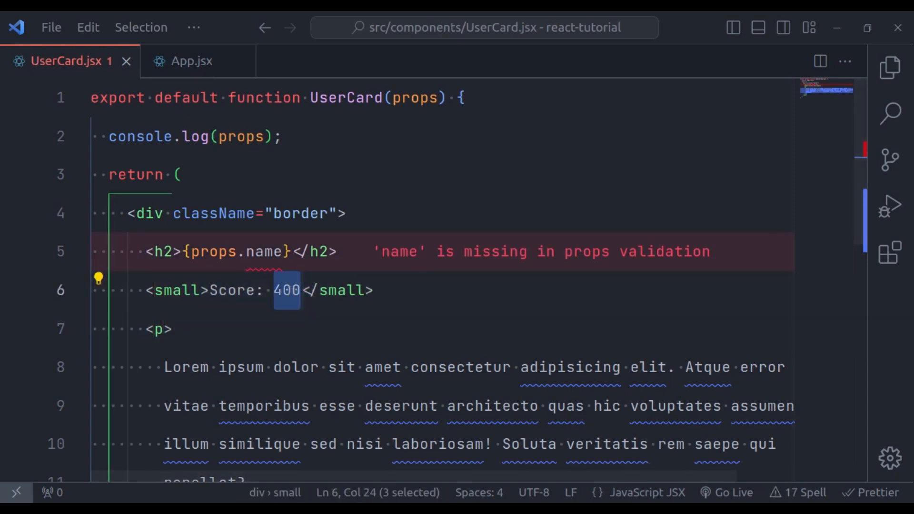
{"action": "type", "text": "{}"}
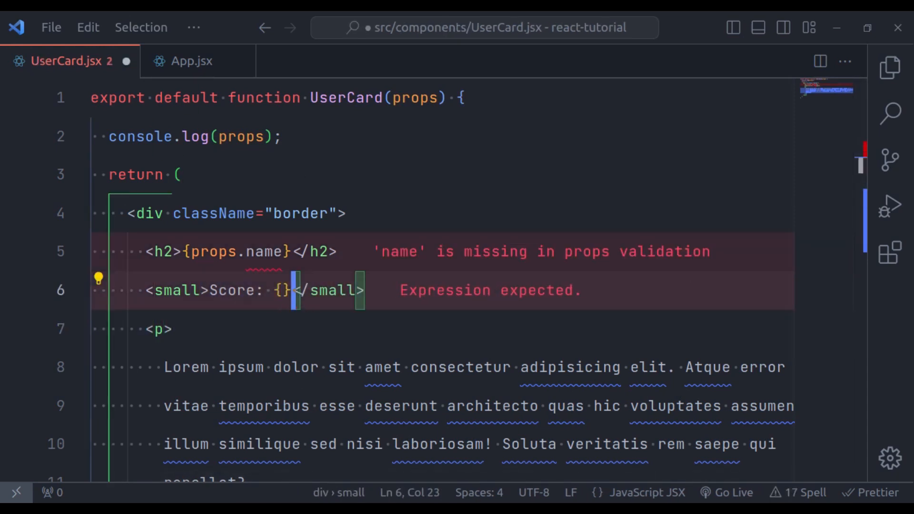
{"action": "type", "text": "porp"}
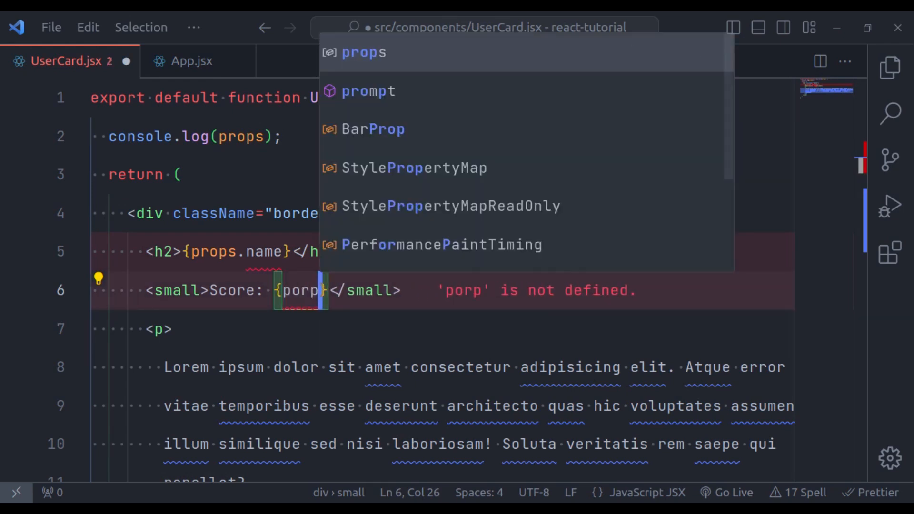
{"action": "type", "text": "props.sco"}
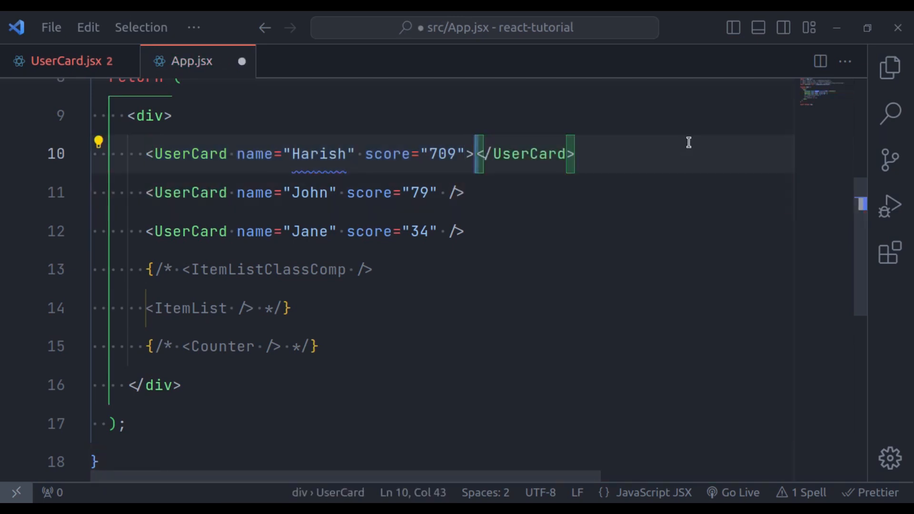
Wrap a <p>User description</p> inside Harish's UserCard in App.jsx and save
{"action": "key", "text": "Enter"}
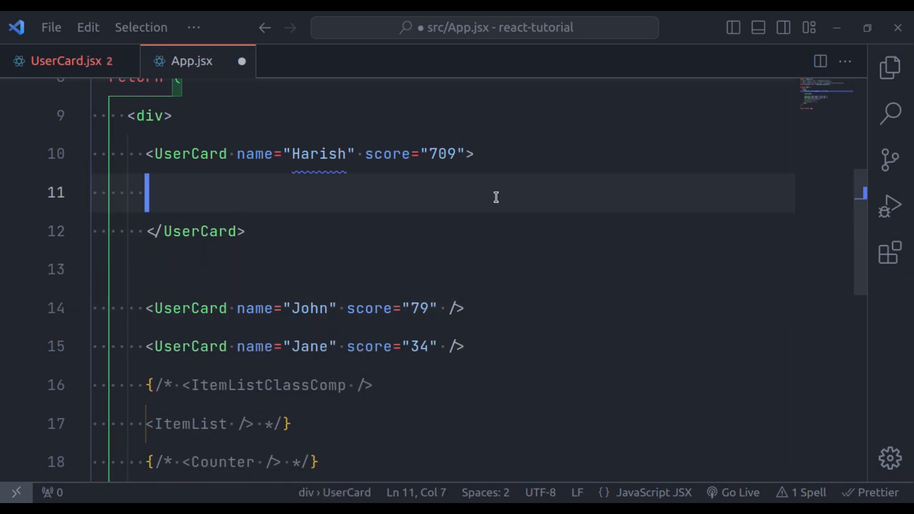
{"action": "key", "text": "Tab"}
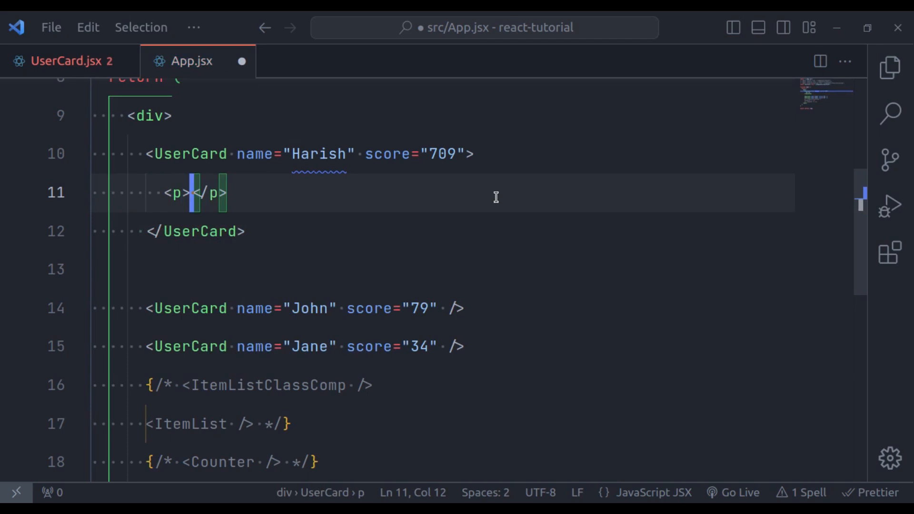
{"action": "type", "text": "User description"}
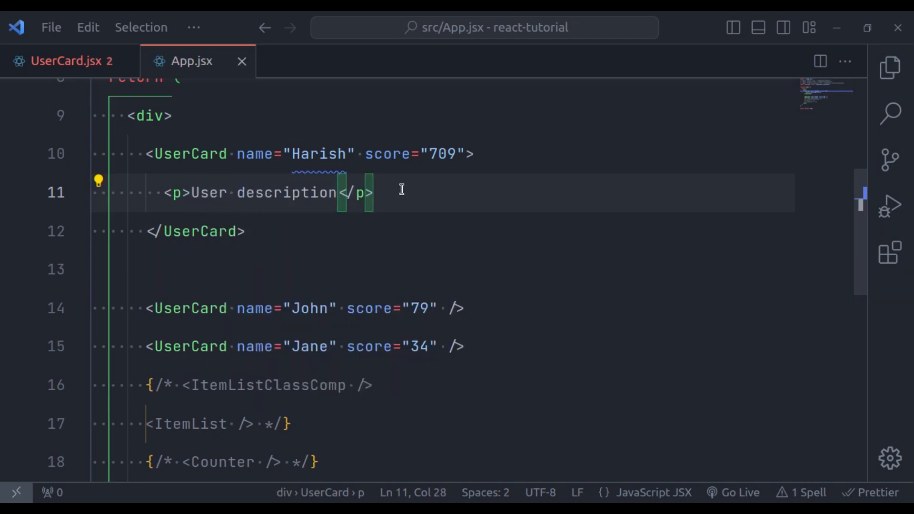
{"action": "left_click", "coordinate": [66, 61]}
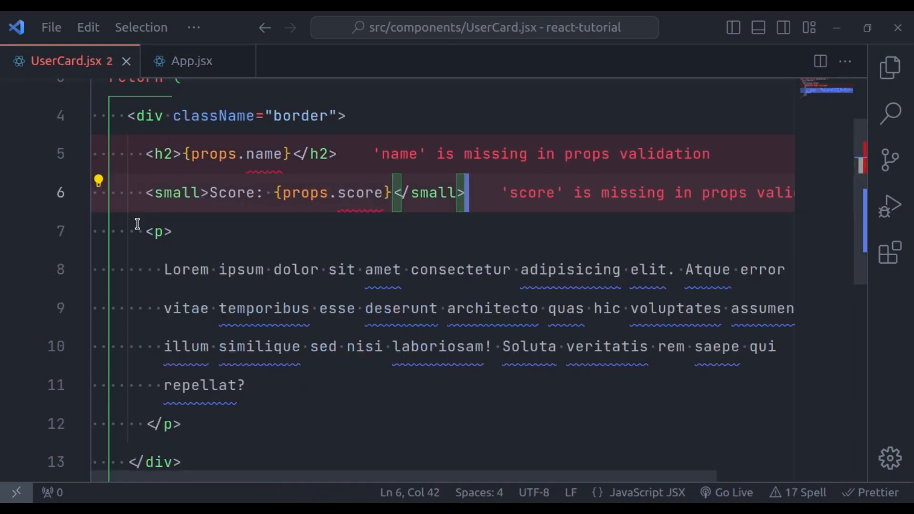
Replace the Lorem ipsum paragraph in UserCard with {props.children}
{"action": "left_click_drag", "start_coordinate": [137, 231], "coordinate": [181, 424]}
{"action": "type", "text": "{"}
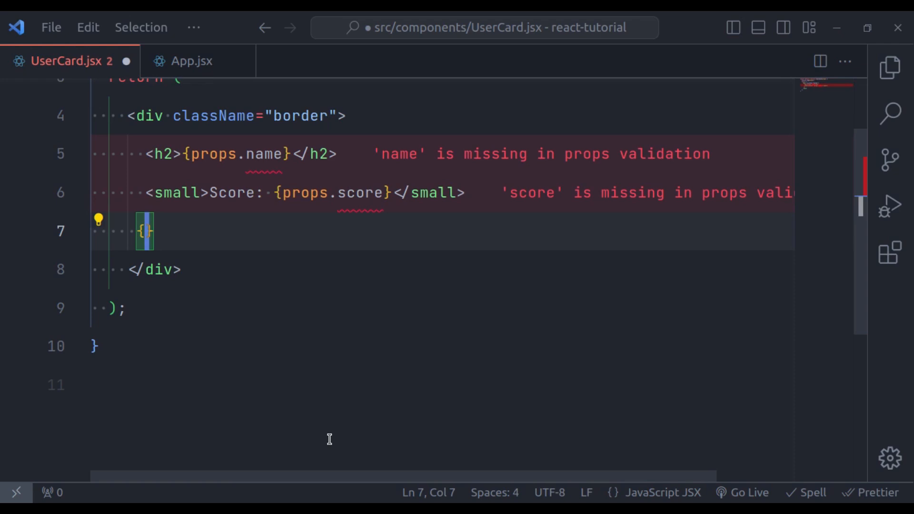
{"action": "type", "text": "props"}
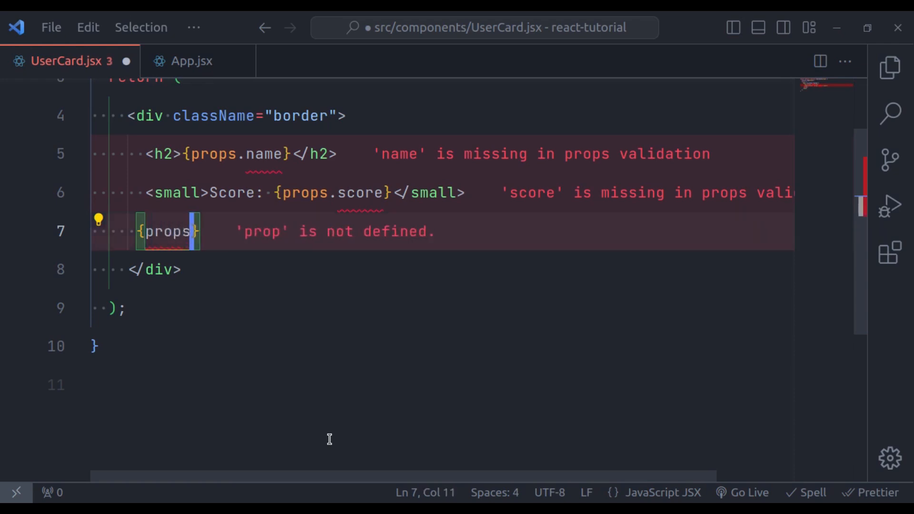
{"action": "type", "text": ".child"}
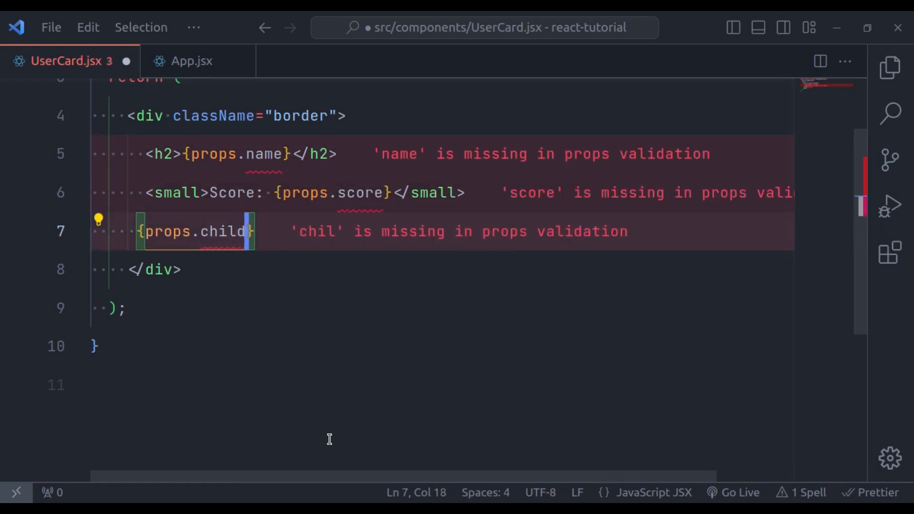
{"action": "type", "text": "ren"}
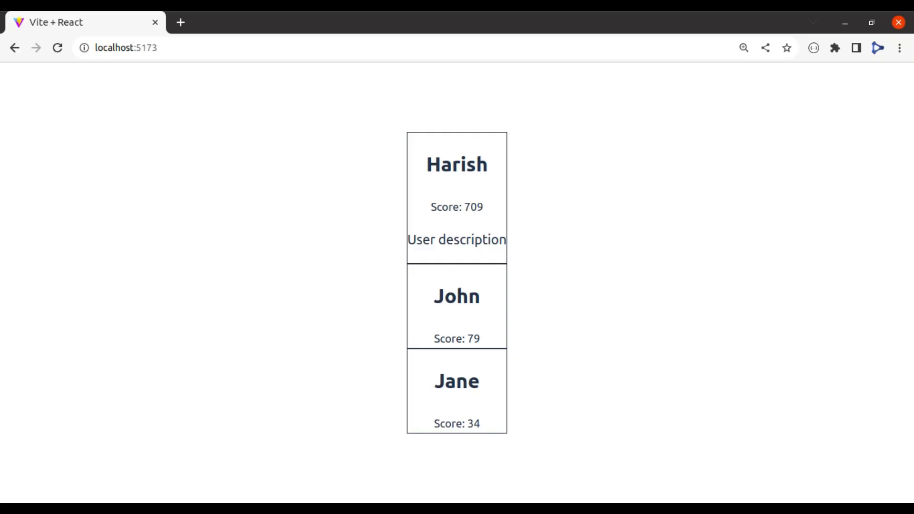
{"action": "mouse_move", "coordinate": [569, 147]}
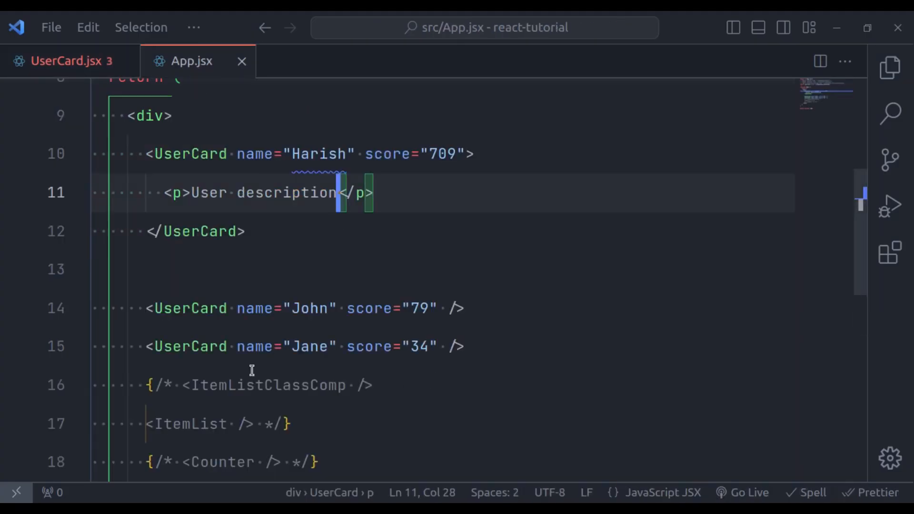
Convert John's self-closing UserCard in App.jsx into opening and closing </UserCard> tags
{"action": "left_click", "coordinate": [463, 309]}
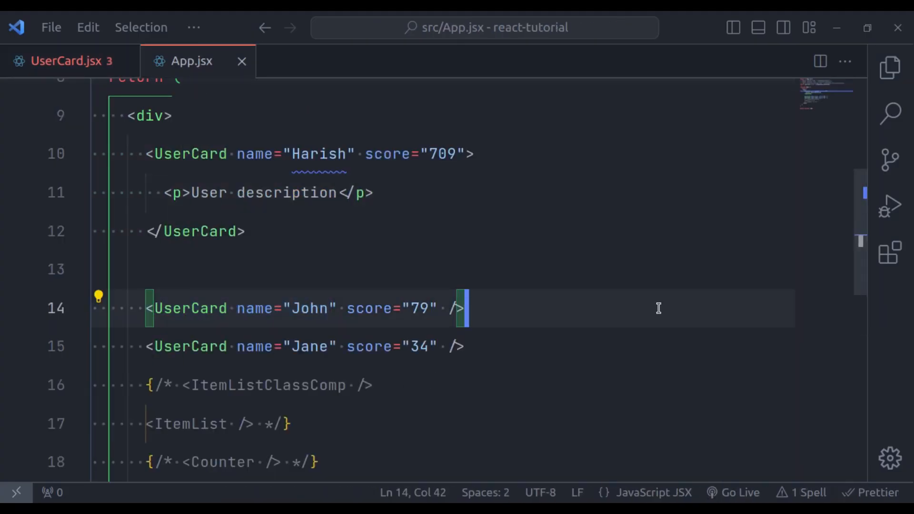
{"action": "key", "text": "Backspace"}
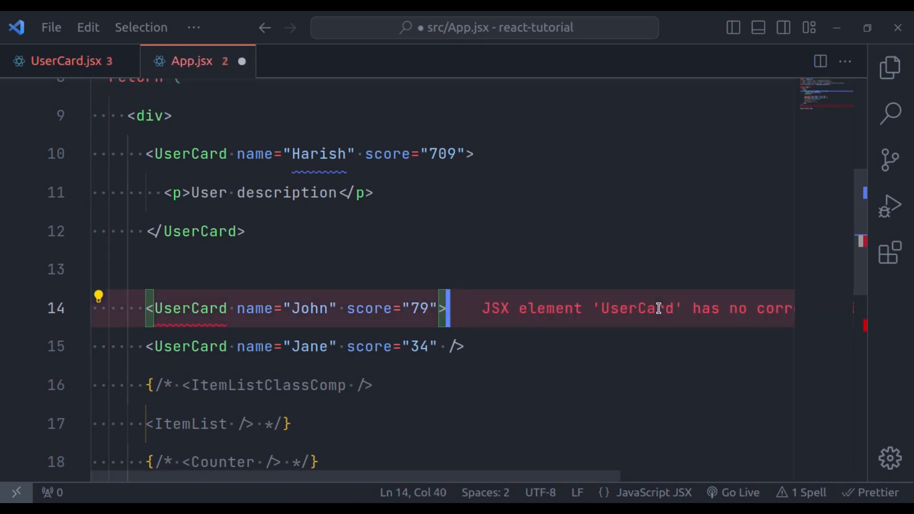
{"action": "type", "text": "</UserCard>"}
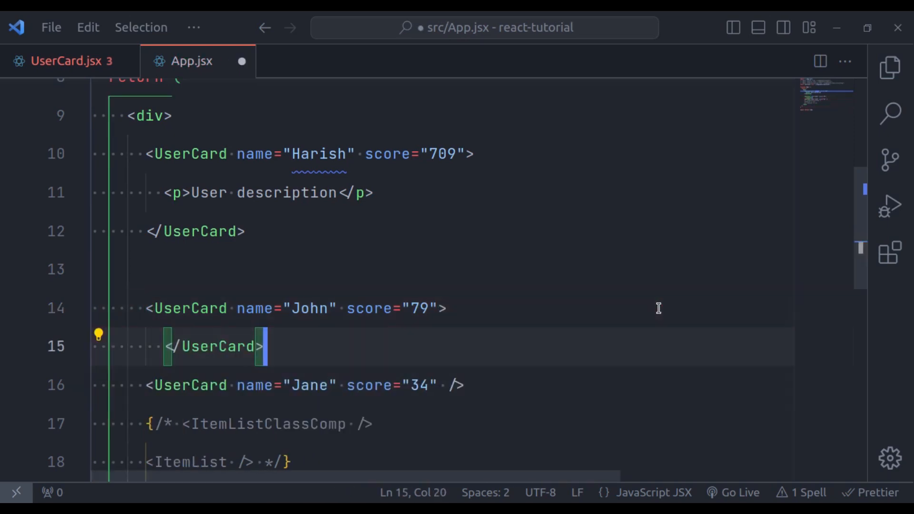
Nest a div holding a 'do something' button inside John's UserCard and save
{"action": "type", "text": "<i"}
{"action": "type", "text": "<"}
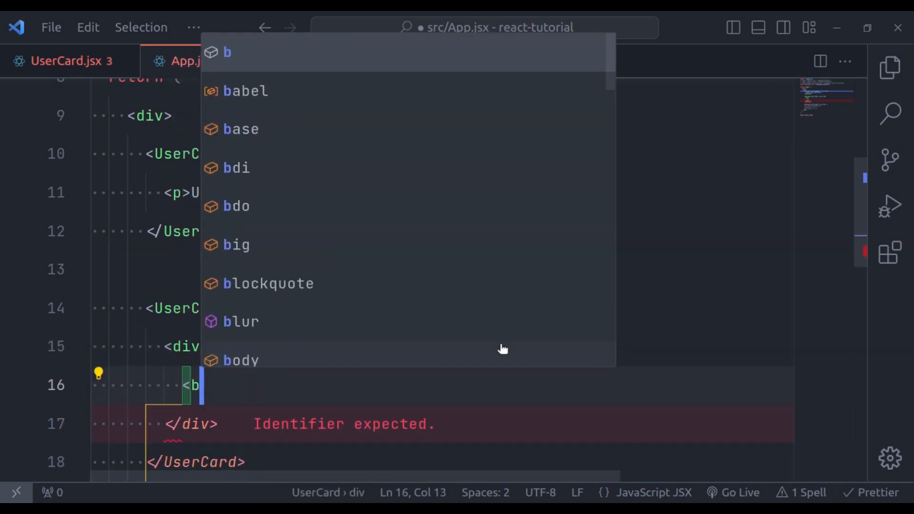
{"action": "type", "text": "button>"}
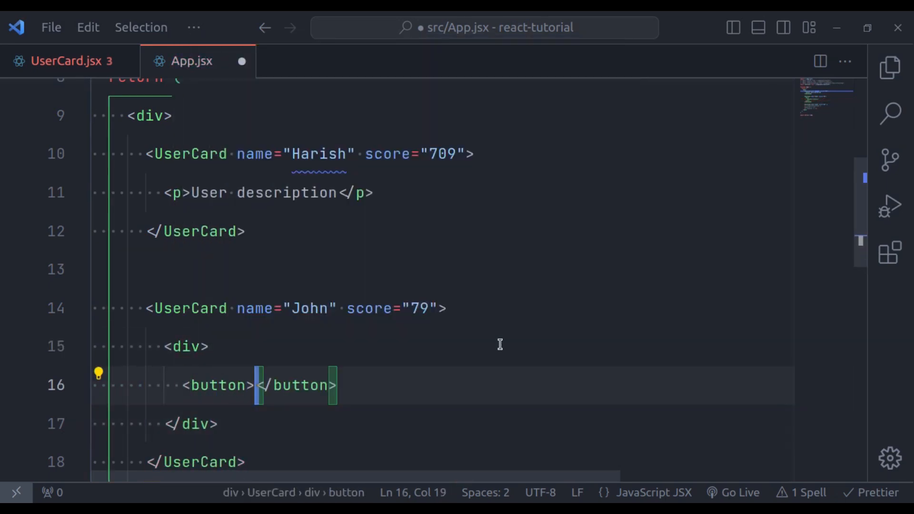
{"action": "type", "text": "do s"}
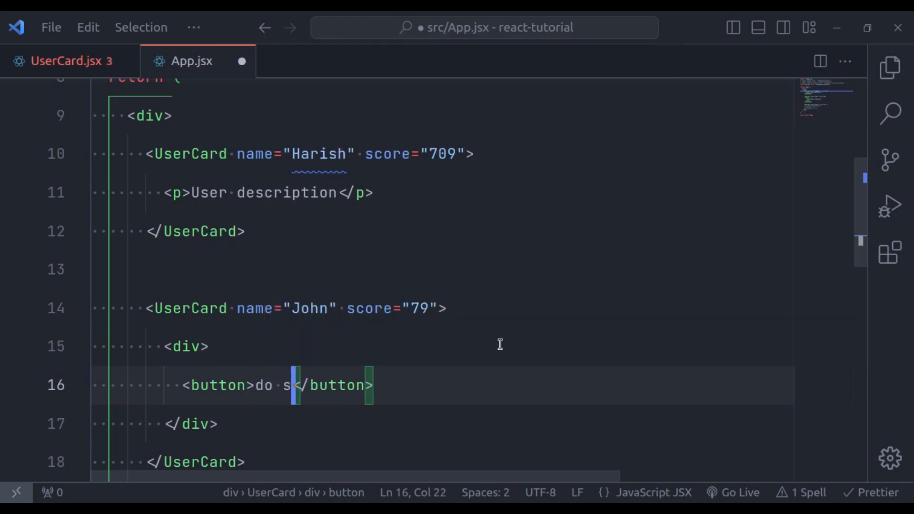
{"action": "type", "text": "omething"}
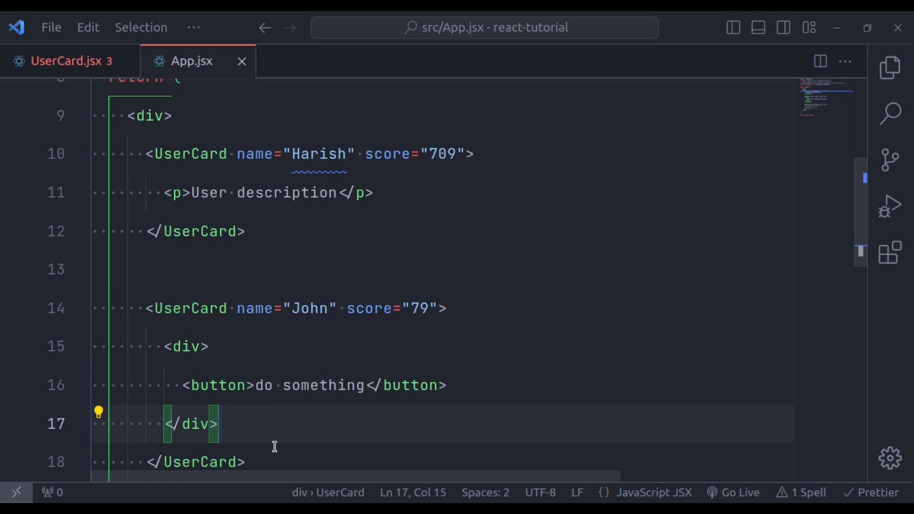
{"action": "mouse_move", "coordinate": [145, 341]}
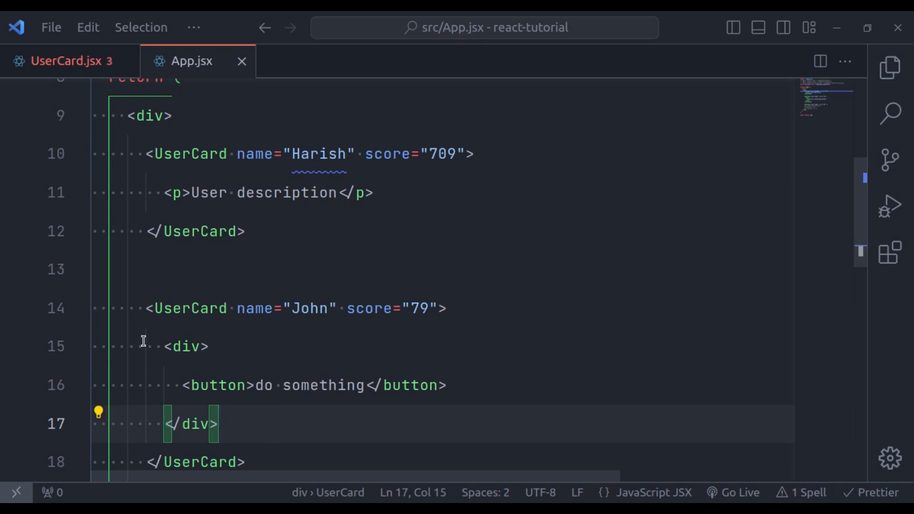
{"action": "left_click_drag", "start_coordinate": [164, 346], "coordinate": [245, 462]}
{"action": "type", "text": "<UserCard name=\"Jane\" score=\"34\" />"}
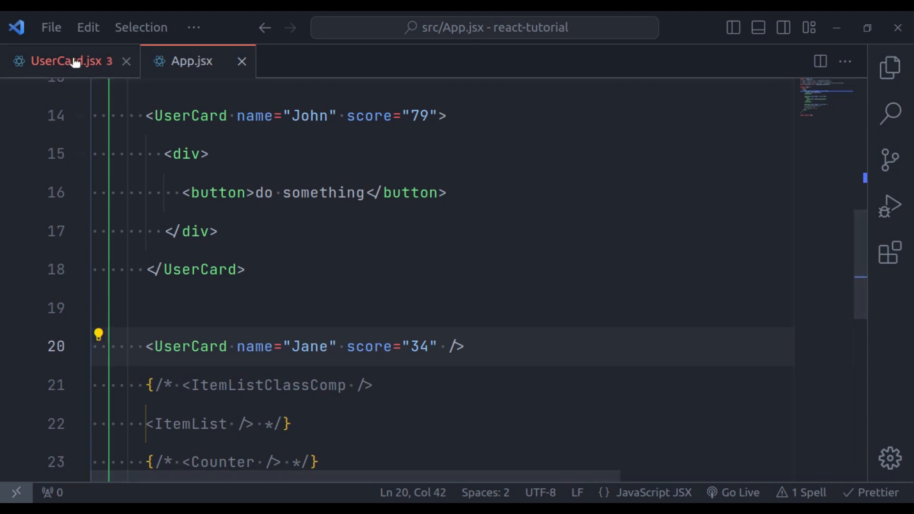
Create a new UserCardClassComp.jsx file in the components folder
{"action": "left_click", "coordinate": [71, 61]}
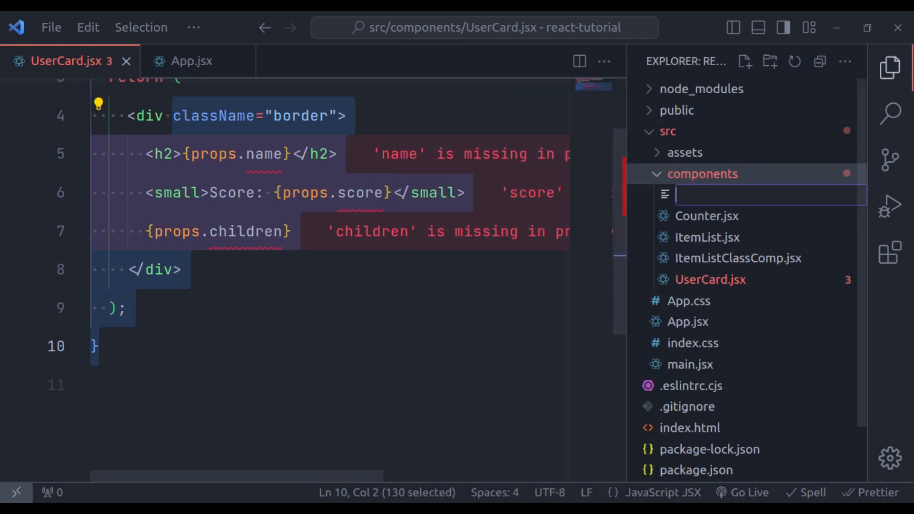
{"action": "type", "text": "User"}
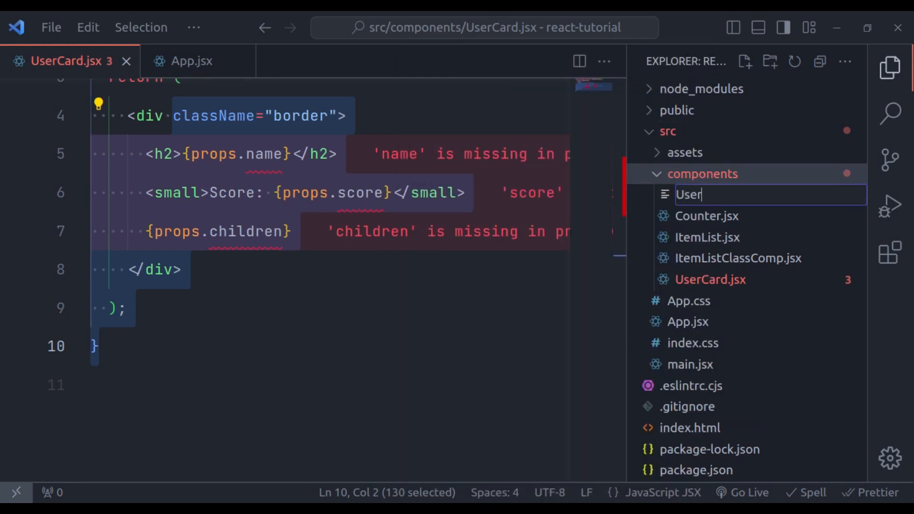
{"action": "type", "text": "CardClas"}
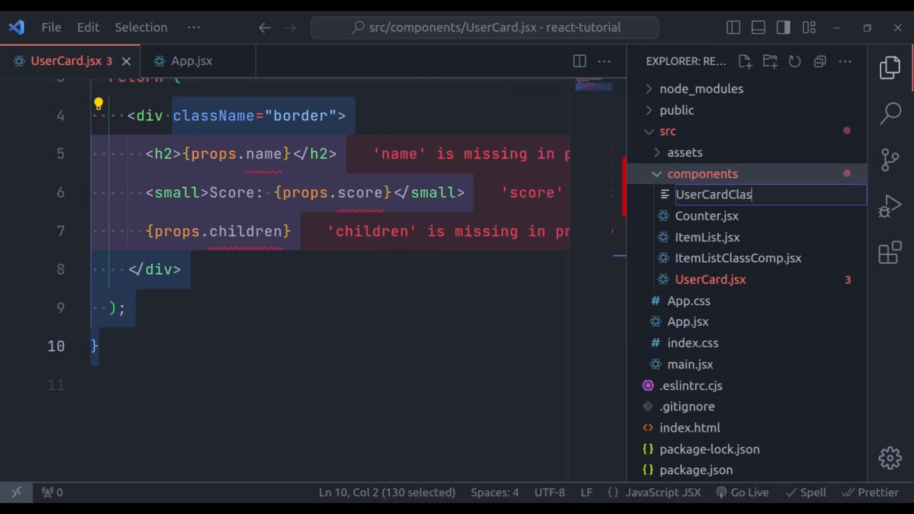
{"action": "type", "text": "sComp."}
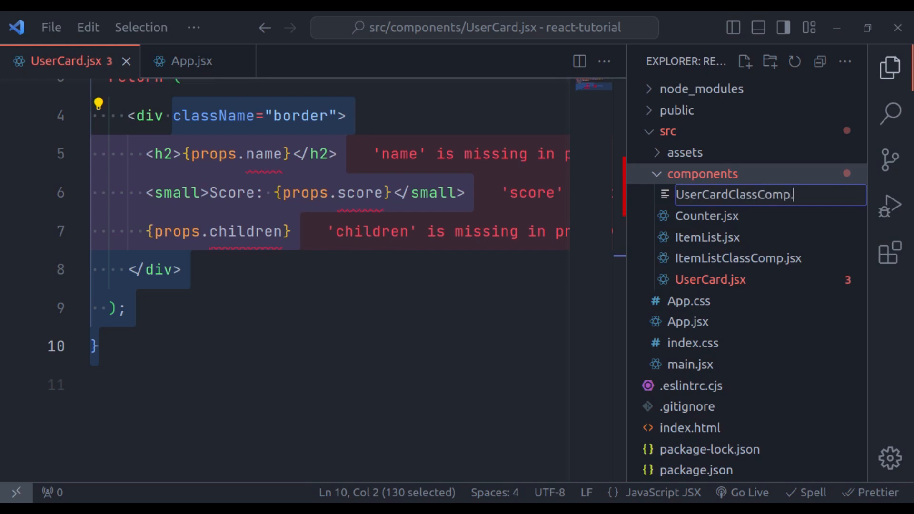
{"action": "key", "text": "Enter"}
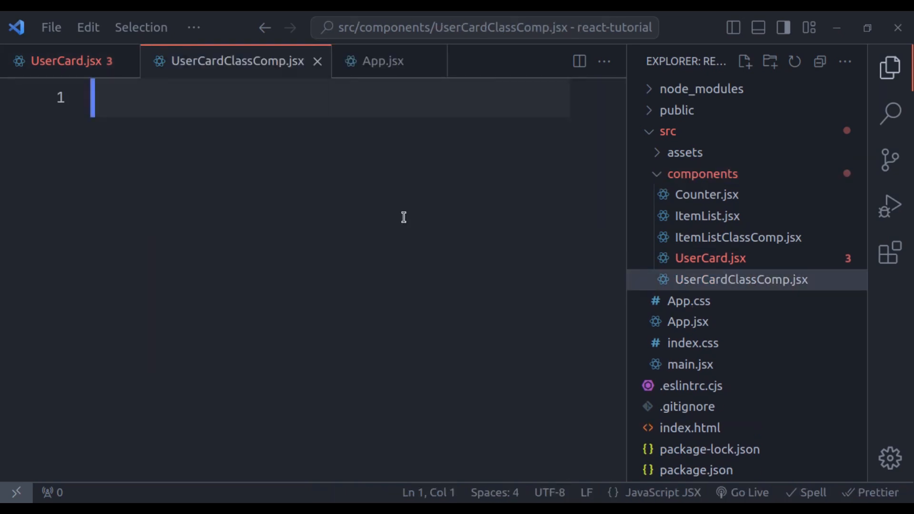
Import Component, declare class UserCardClassComp extends Component and export it as default
{"action": "type", "text": "import {  } from \"react\";"}
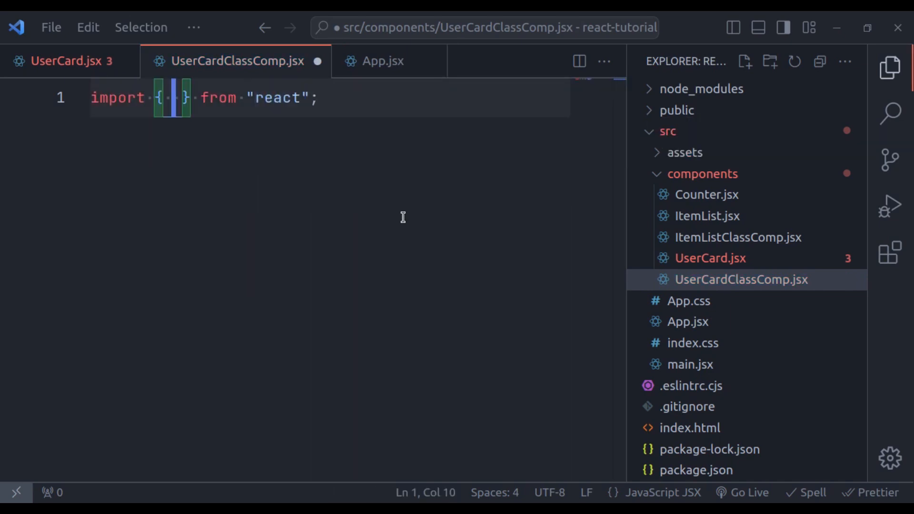
{"action": "type", "text": "Component"}
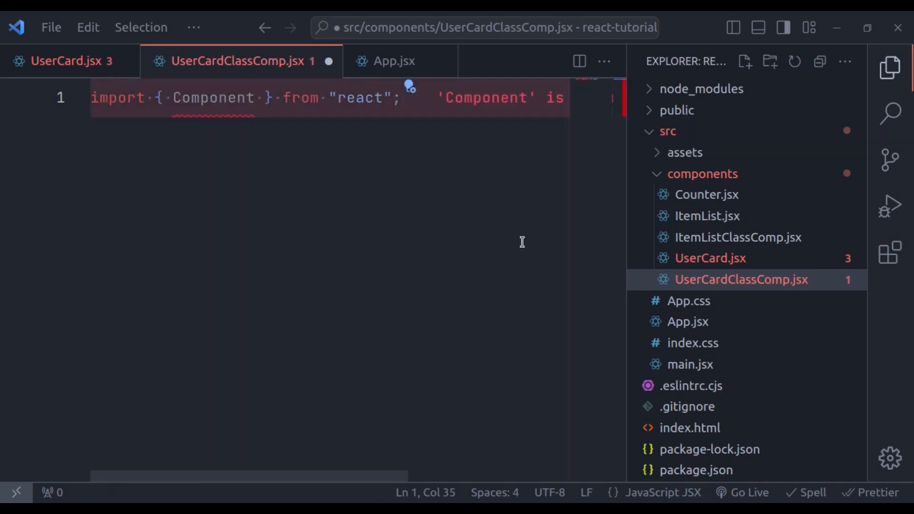
{"action": "type", "text": "class UserCardClassComp"}
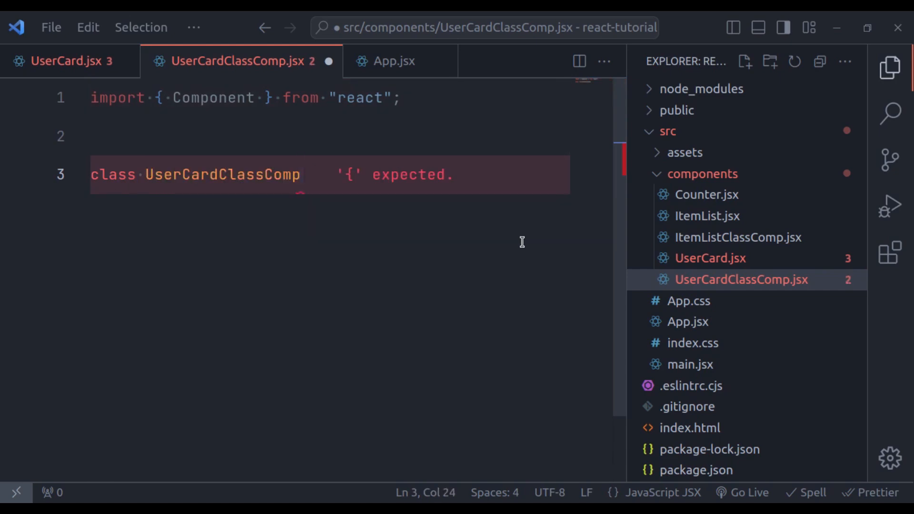
{"action": "type", "text": "e"}
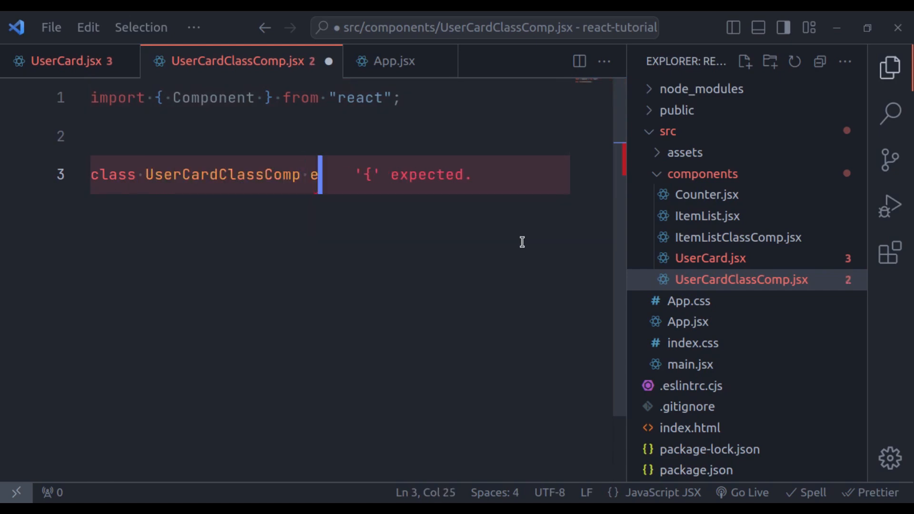
{"action": "type", "text": "xtends Component {"}
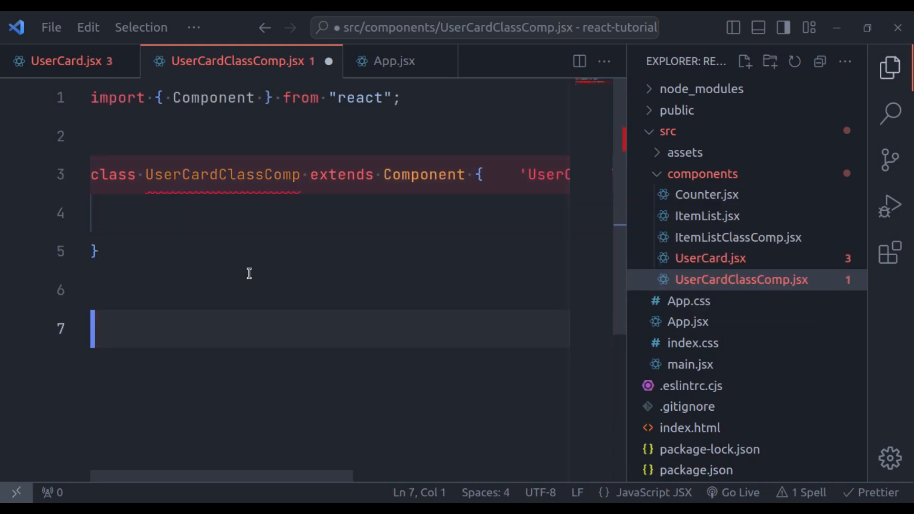
{"action": "type", "text": "export d"}
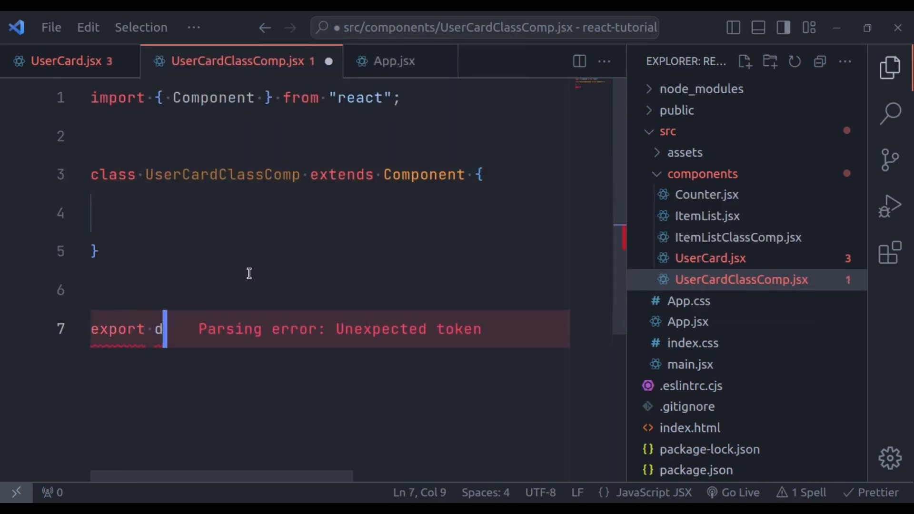
{"action": "type", "text": "efault UserCardClassComp;"}
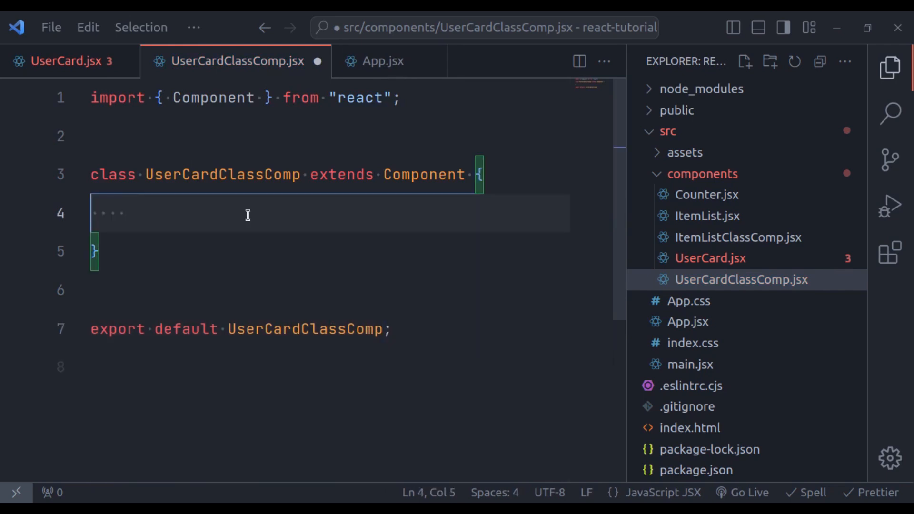
Add a render method to the class that begins a return statement
{"action": "type", "text": "render() {"}
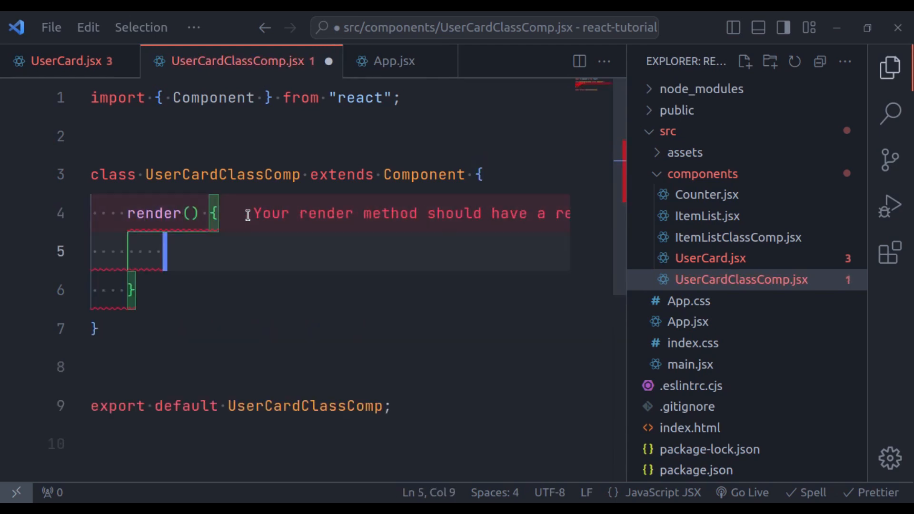
{"action": "type", "text": "return"}
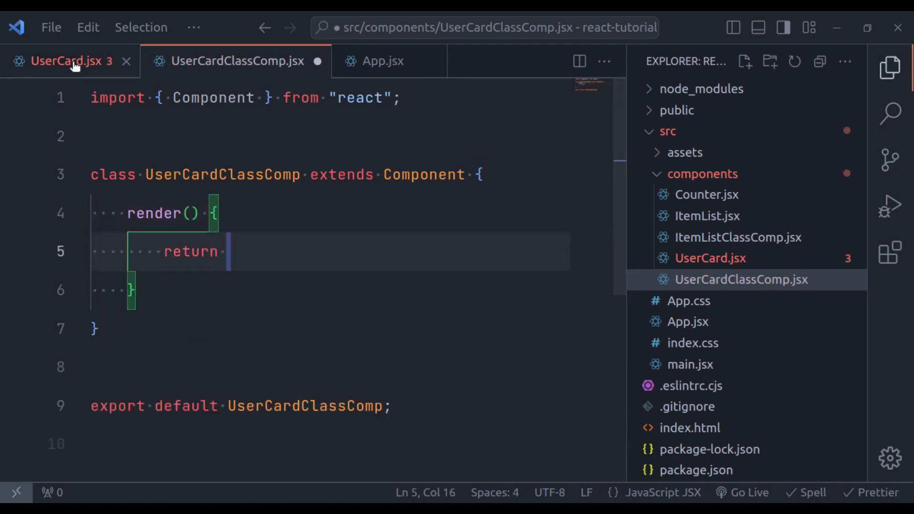
Copy UserCard's JSX into render's return and prefix each props reference with this
{"action": "left_click", "coordinate": [62, 62]}
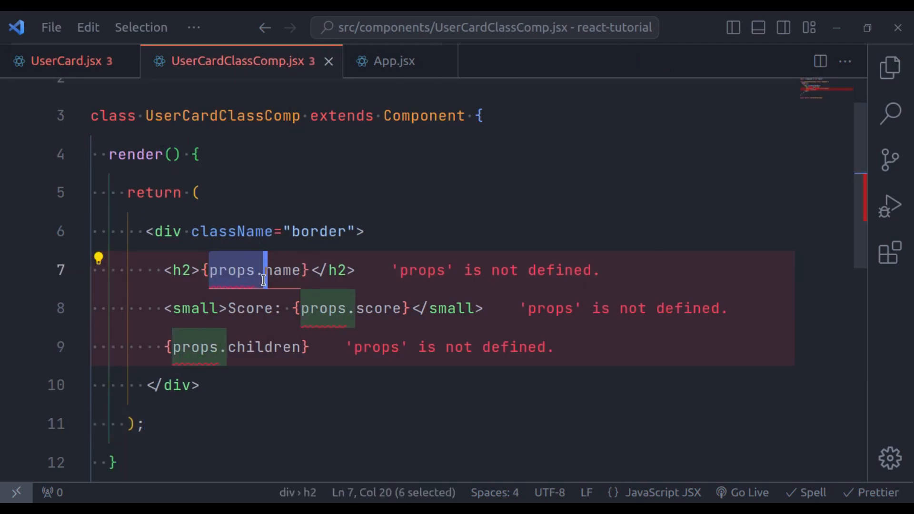
{"action": "mouse_move", "coordinate": [261, 271]}
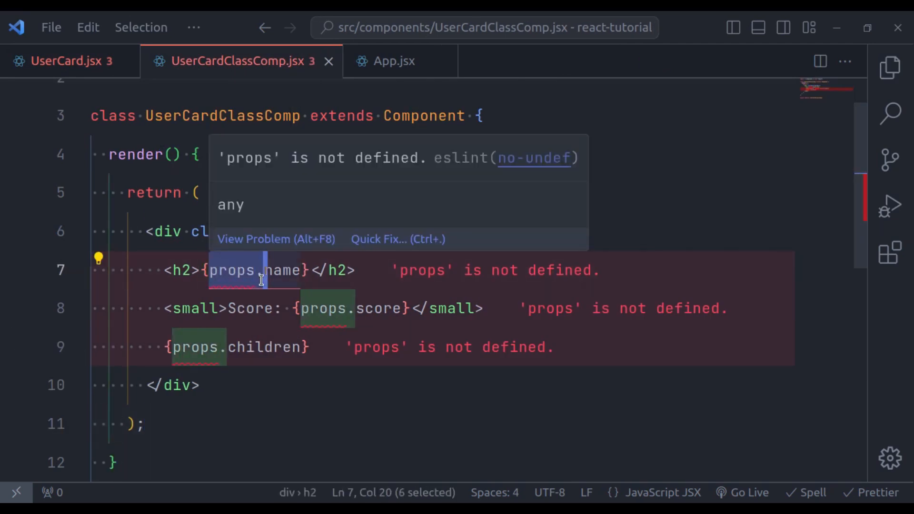
{"action": "type", "text": "this."}
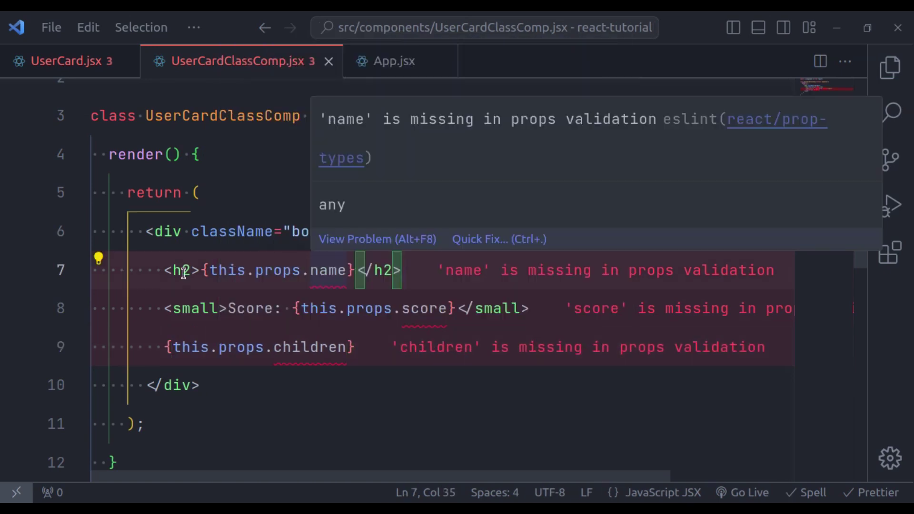
{"action": "left_click", "coordinate": [394, 61]}
{"action": "type", "text": "import {  } from \"module\";"}
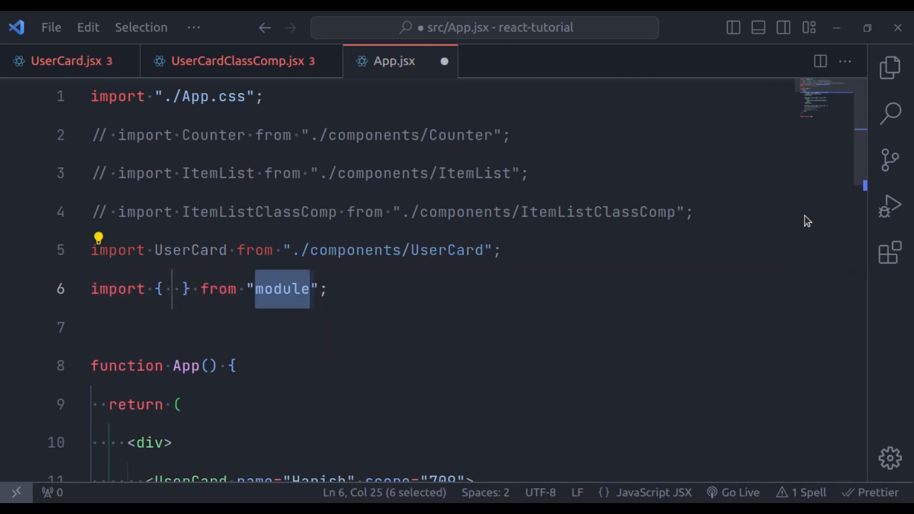
Import UserCardClassComp into App.jsx from ./components via autocomplete
{"action": "type", "text": "./"}
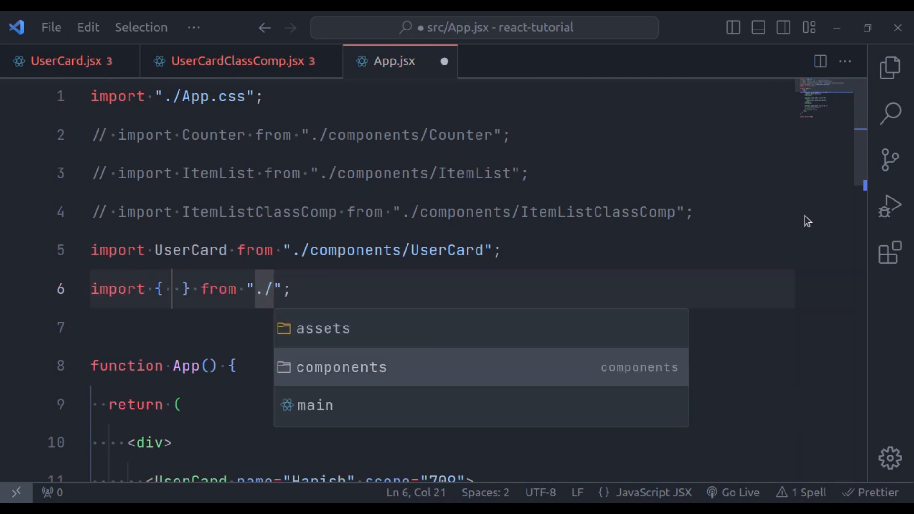
{"action": "type", "text": "components/user"}
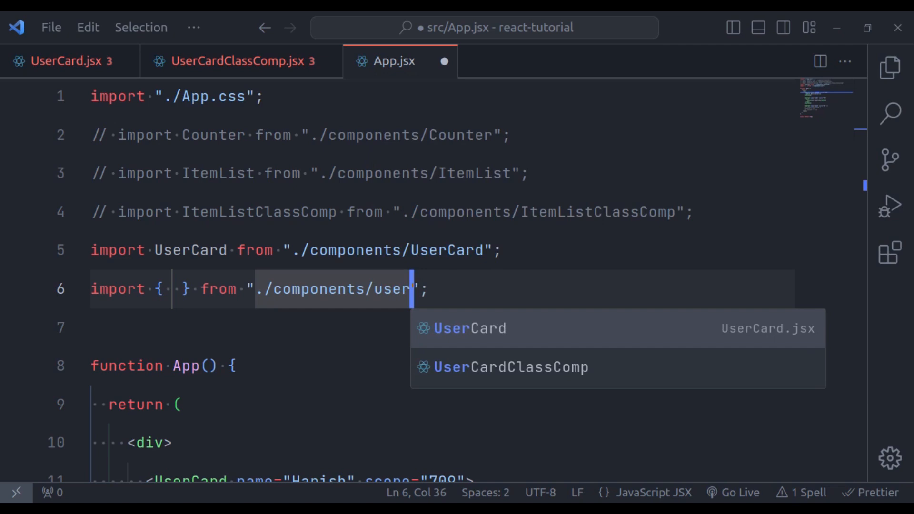
{"action": "left_click", "coordinate": [510, 368]}
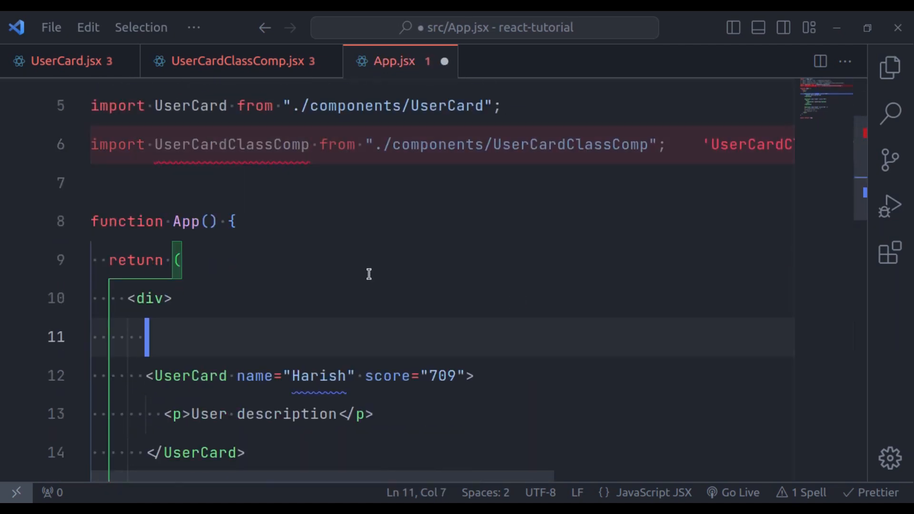
Render <UserCardClassComp> for Harish Kumar with score 7895 wrapping a lorem ipsum paragraph
{"action": "type", "text": "UserCardClassComp>"}
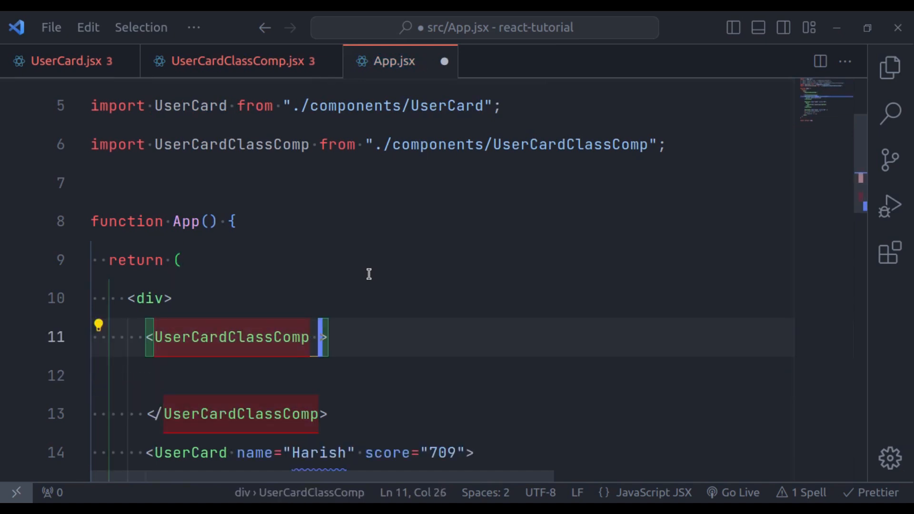
{"action": "type", "text": "name=\"\""}
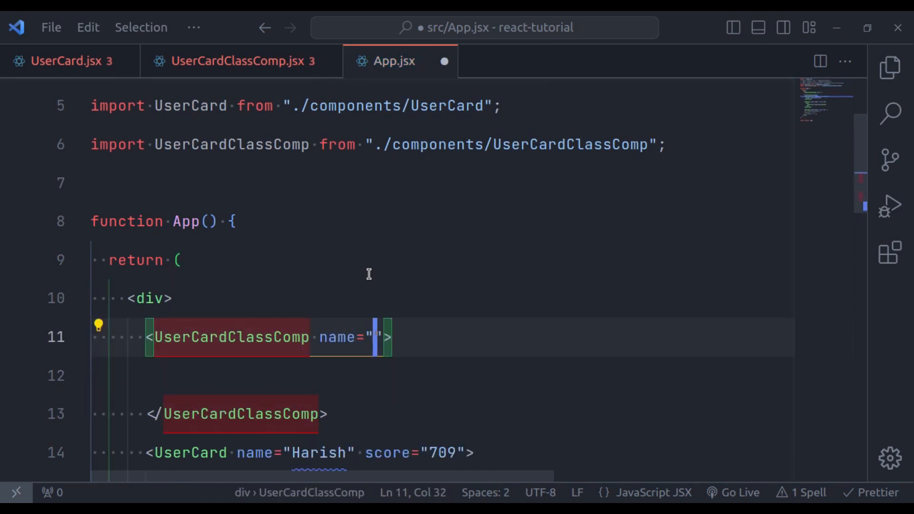
{"action": "type", "text": "Harish Ku"}
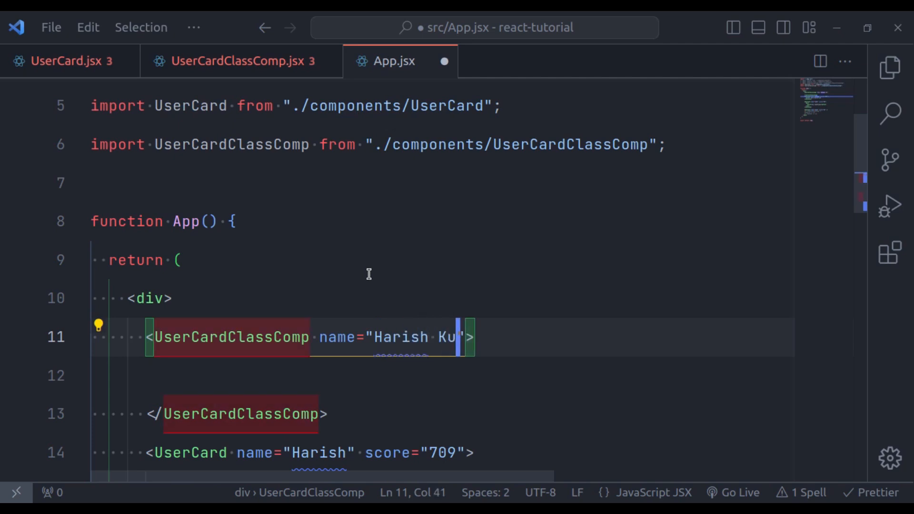
{"action": "type", "text": "mar\" score=\"7895"}
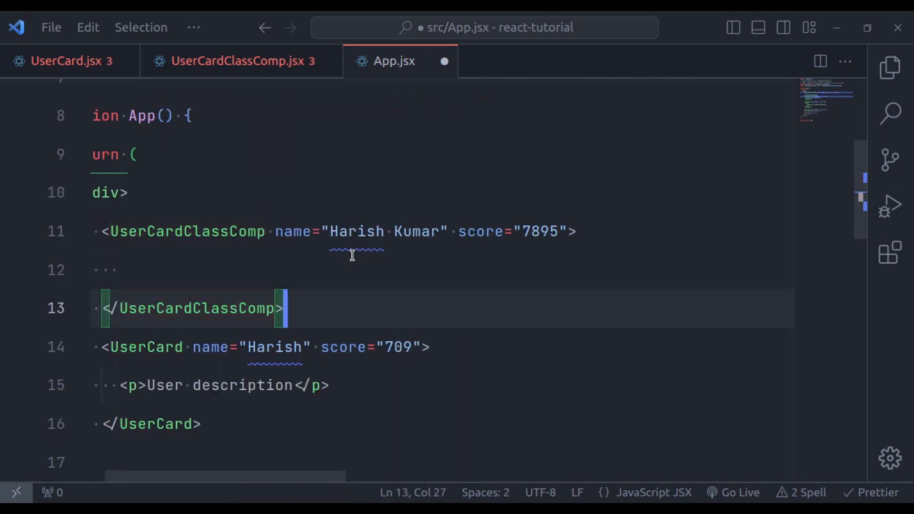
{"action": "type", "text": "<p>"}
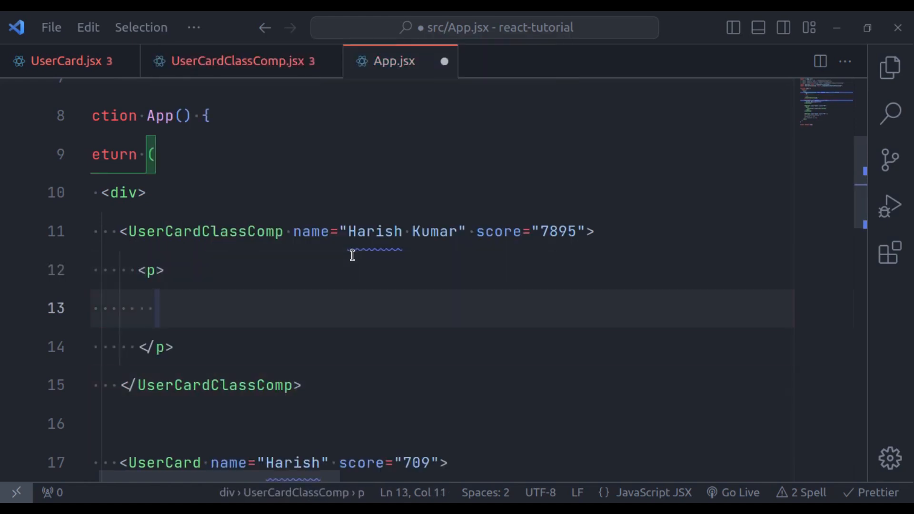
{"action": "type", "text": "lorem"}
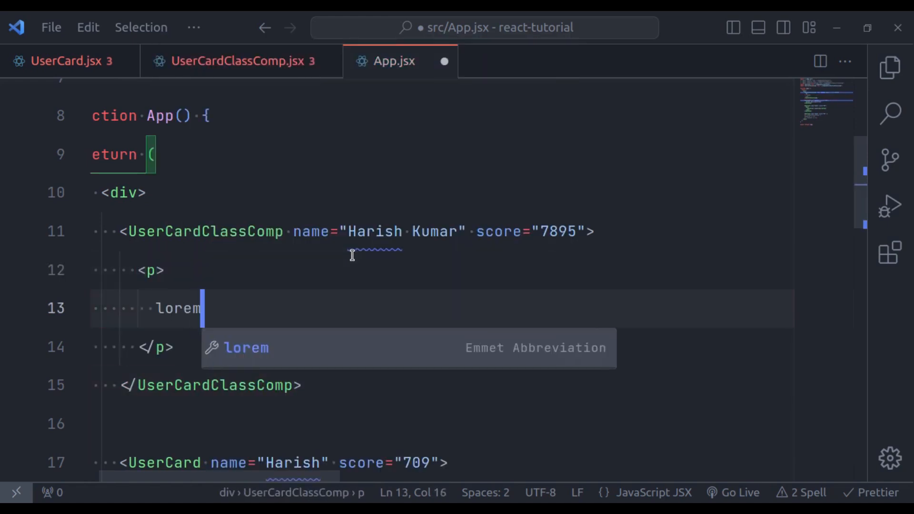
{"action": "key", "text": "Tab"}
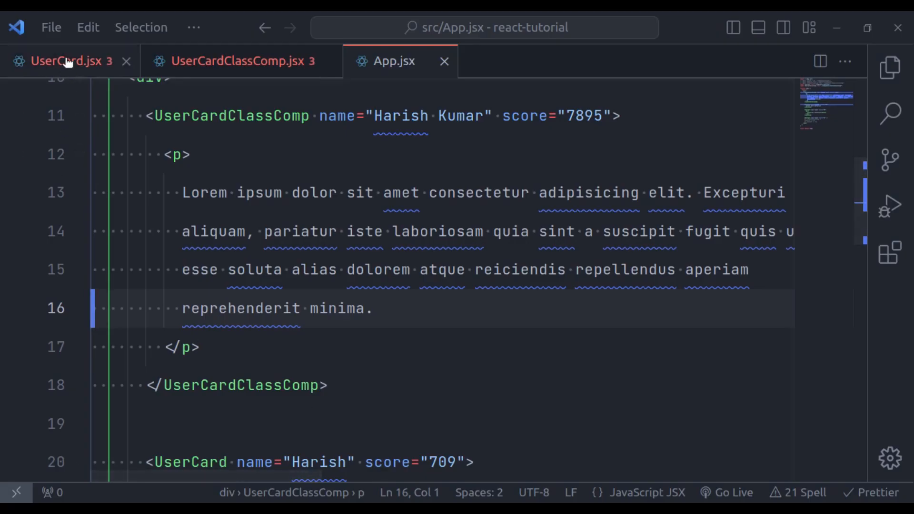
In UserCard.jsx, add props.name = "abc" at the top of the function body
{"action": "left_click", "coordinate": [67, 61]}
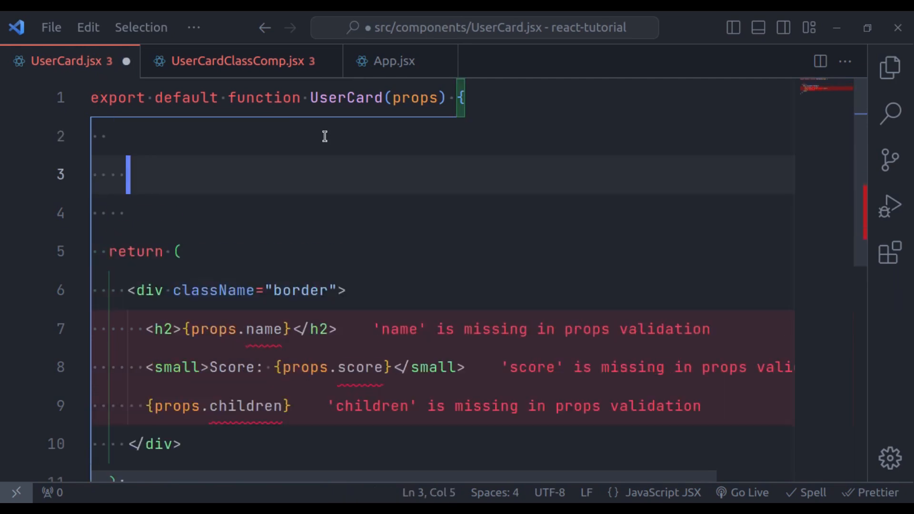
{"action": "type", "text": "props.name"}
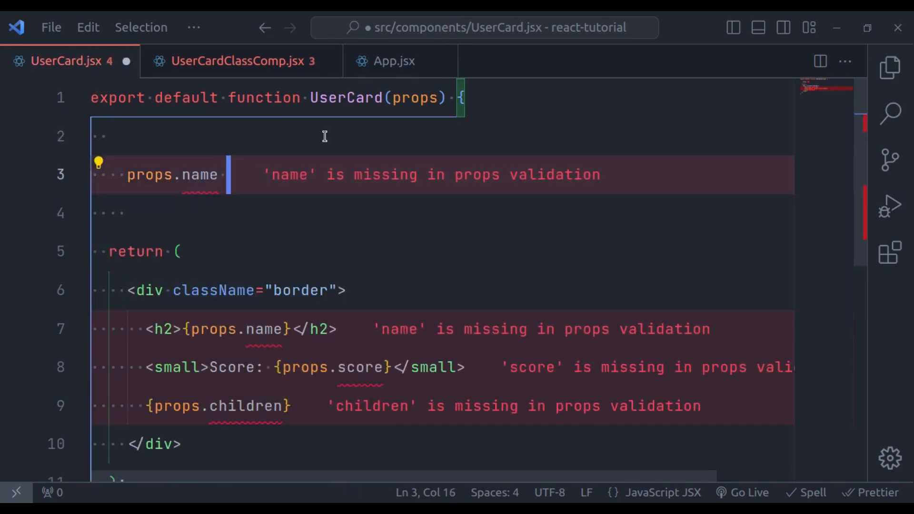
{"action": "type", "text": "="}
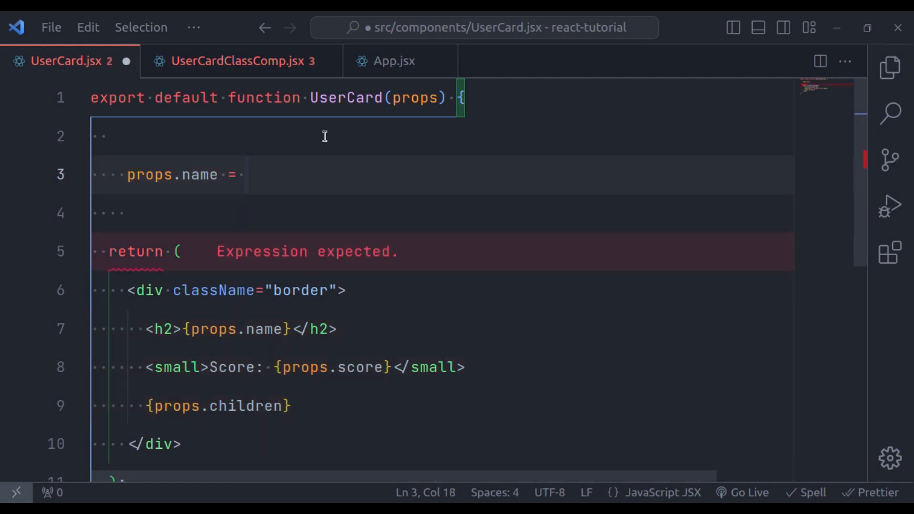
{"action": "type", "text": "\"abc\""}
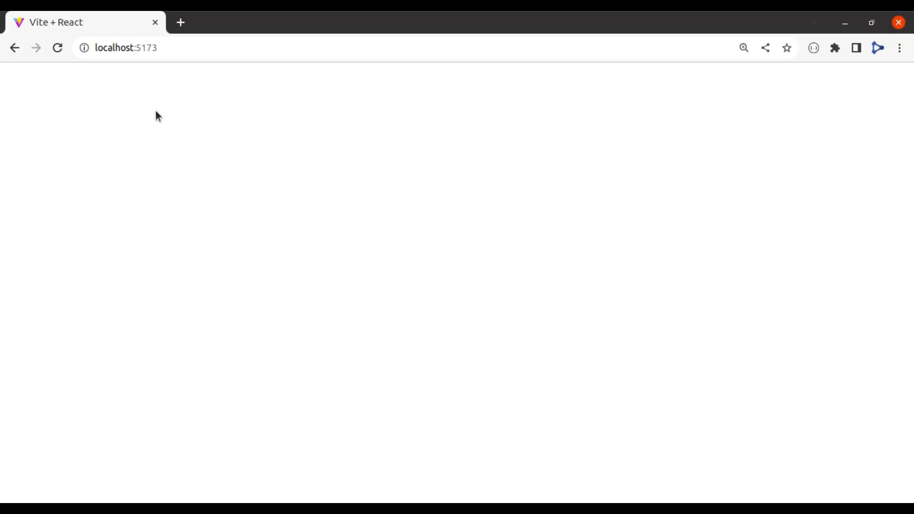
{"action": "mouse_move", "coordinate": [251, 177]}
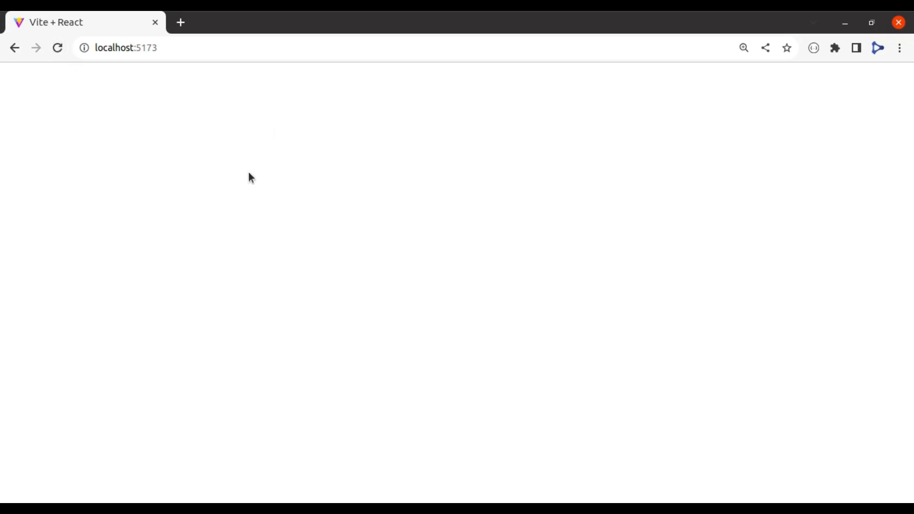
Inspect the blank page and highlight the 'Cannot assign to read only property name' TypeError in the Console
{"action": "right_click", "coordinate": [250, 175]}
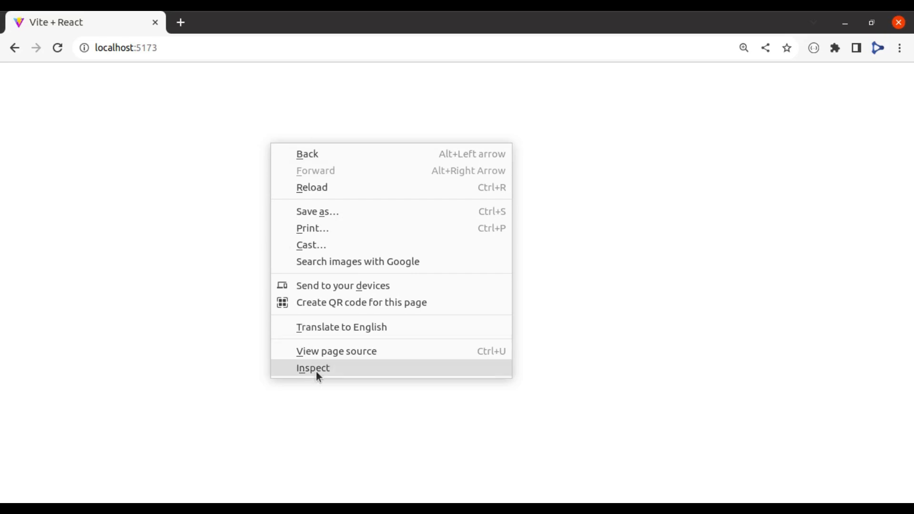
{"action": "left_click", "coordinate": [313, 367]}
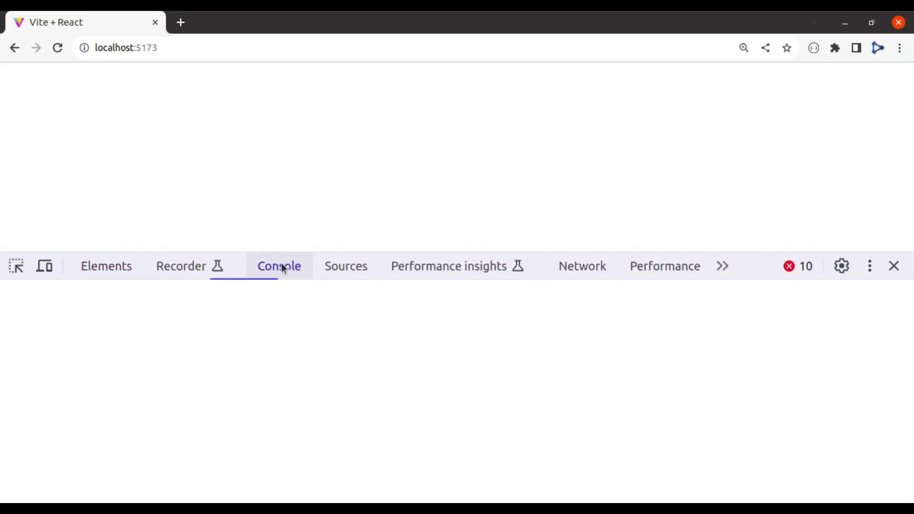
{"action": "left_click", "coordinate": [279, 267]}
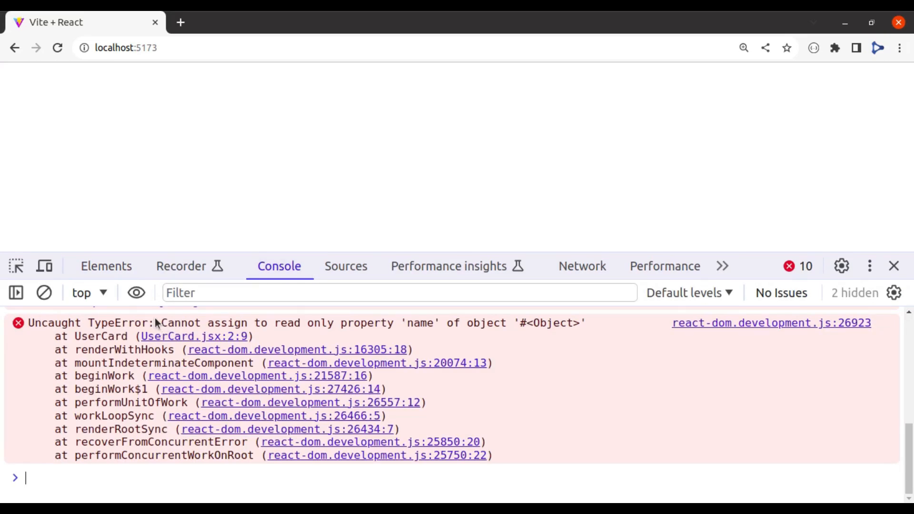
{"action": "left_click_drag", "start_coordinate": [160, 323], "coordinate": [303, 323]}
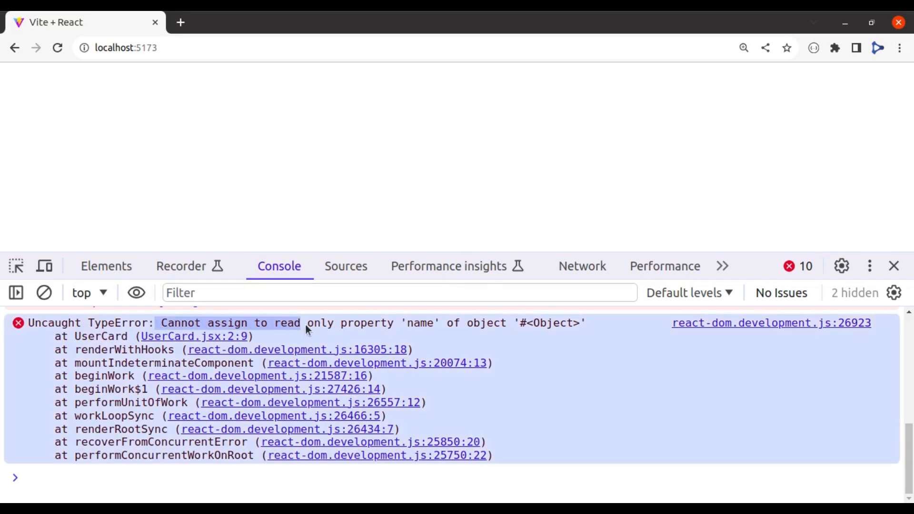
{"action": "mouse_move", "coordinate": [489, 331]}
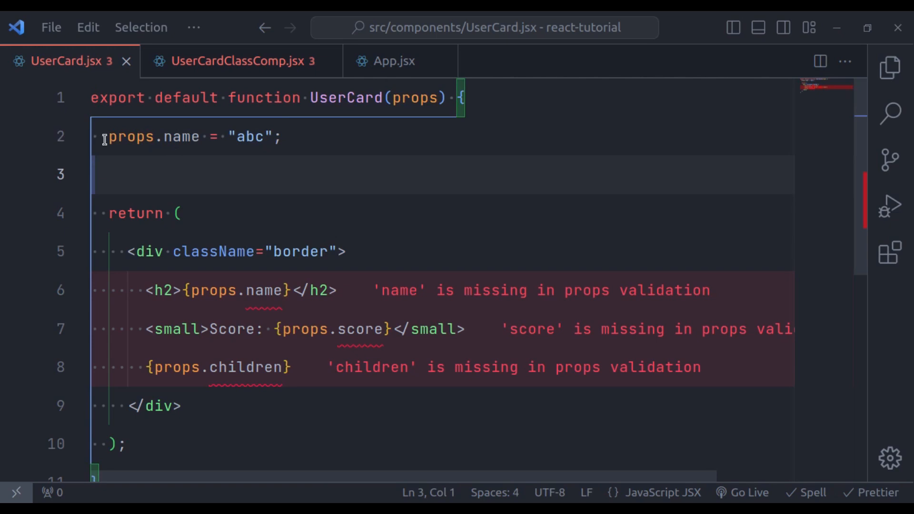
Select and delete the props.name = "abc" line from UserCard.jsx
{"action": "left_click_drag", "start_coordinate": [109, 136], "coordinate": [280, 136]}
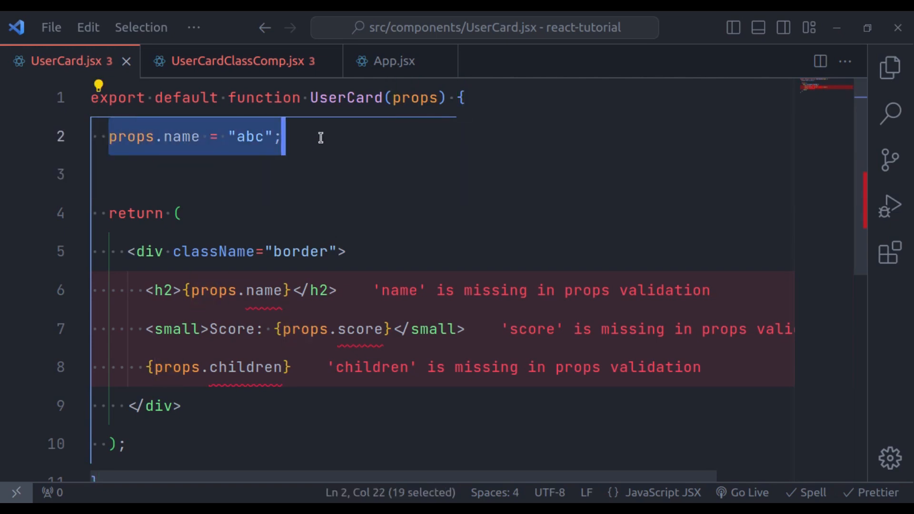
{"action": "key", "text": "Delete"}
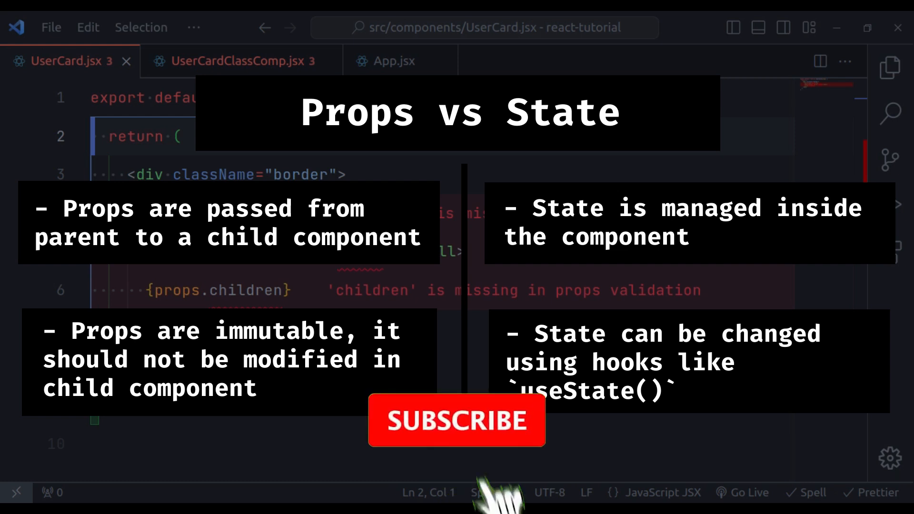
{"action": "left_click", "coordinate": [457, 420]}
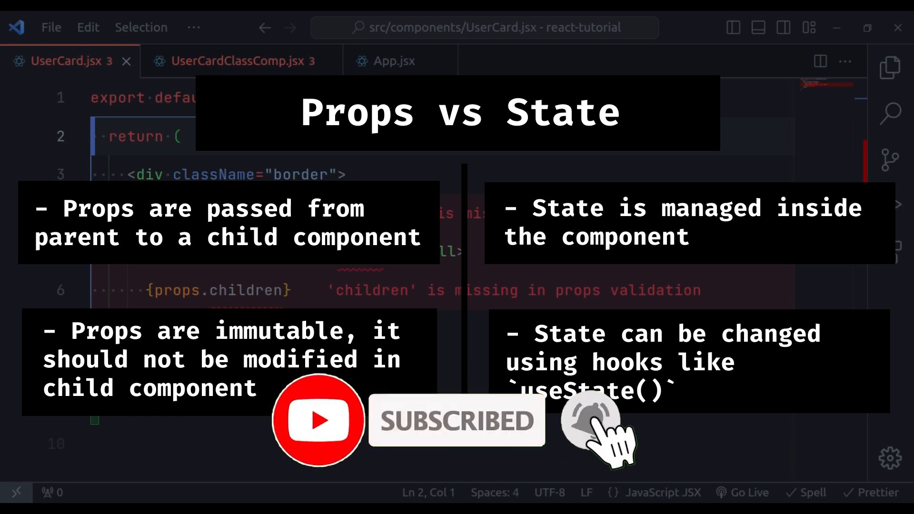